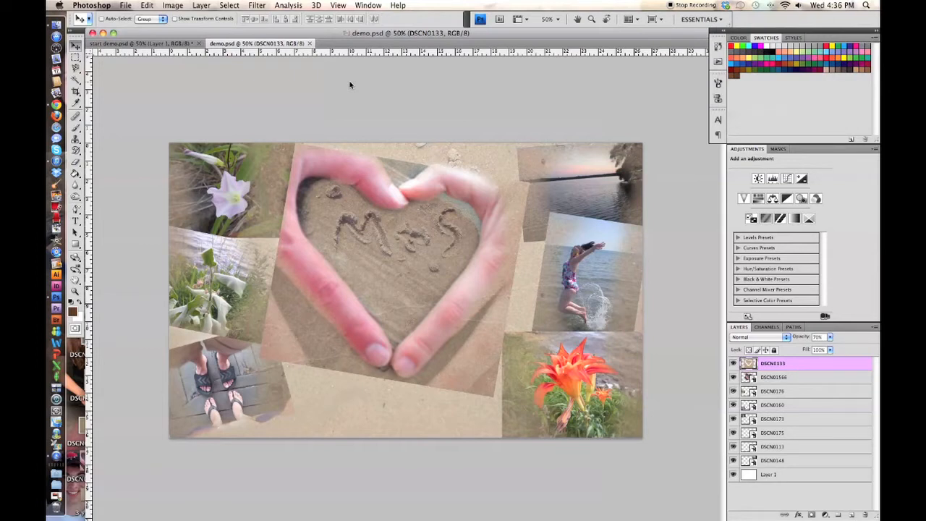
{"action": "mouse_move", "coordinate": [407, 233]}
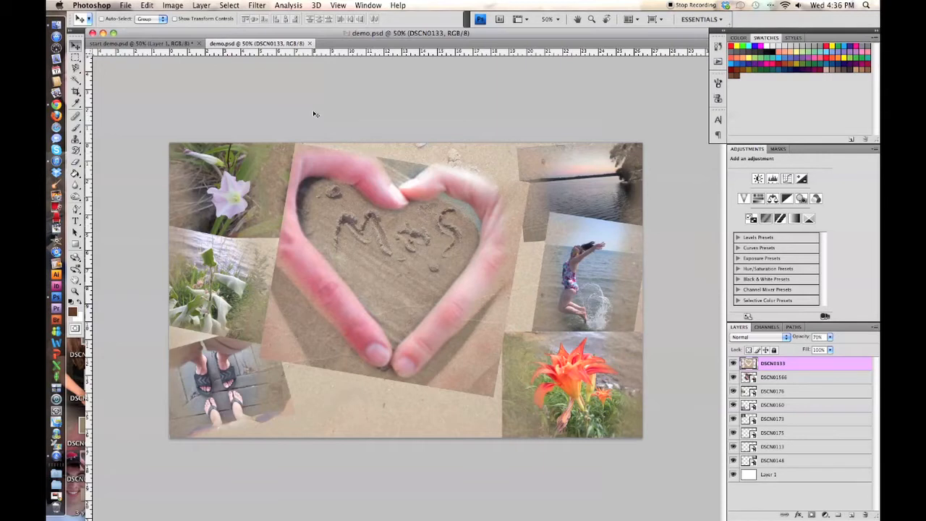
{"action": "mouse_move", "coordinate": [304, 110]}
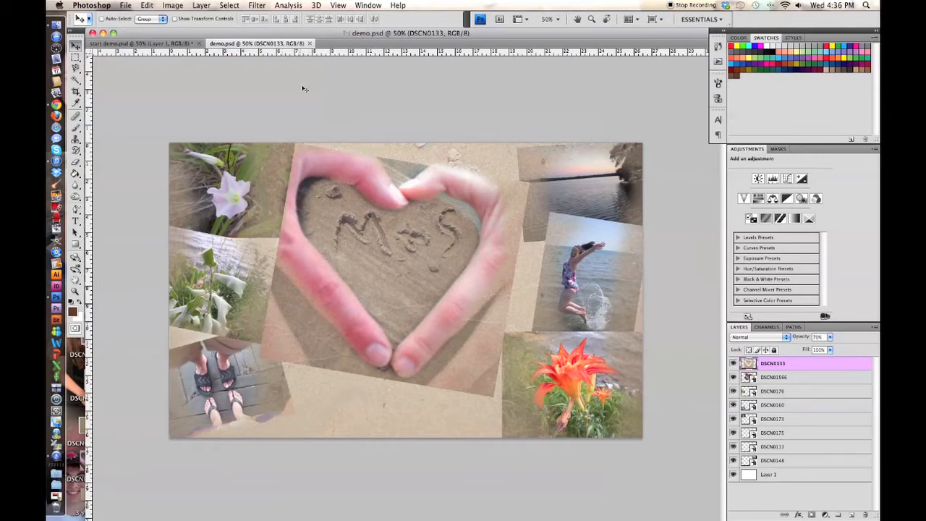
{"action": "mouse_move", "coordinate": [322, 69]}
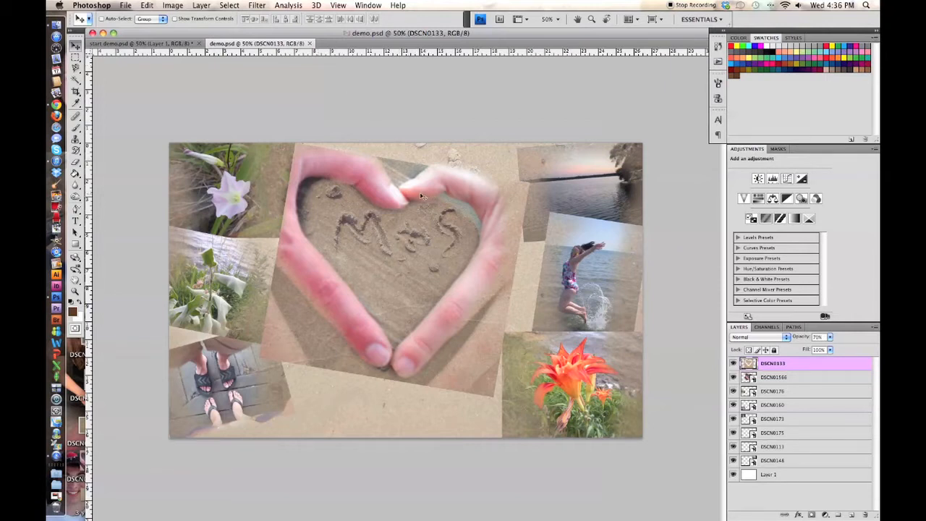
{"action": "mouse_move", "coordinate": [350, 296]}
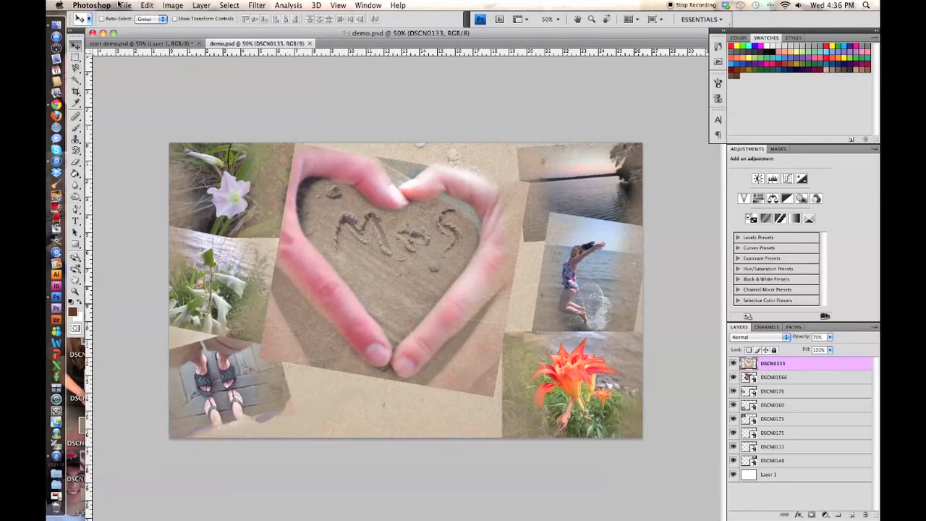
Step: Create a new document measured in inches at 29.444 × 15
{"action": "left_click", "coordinate": [124, 6]}
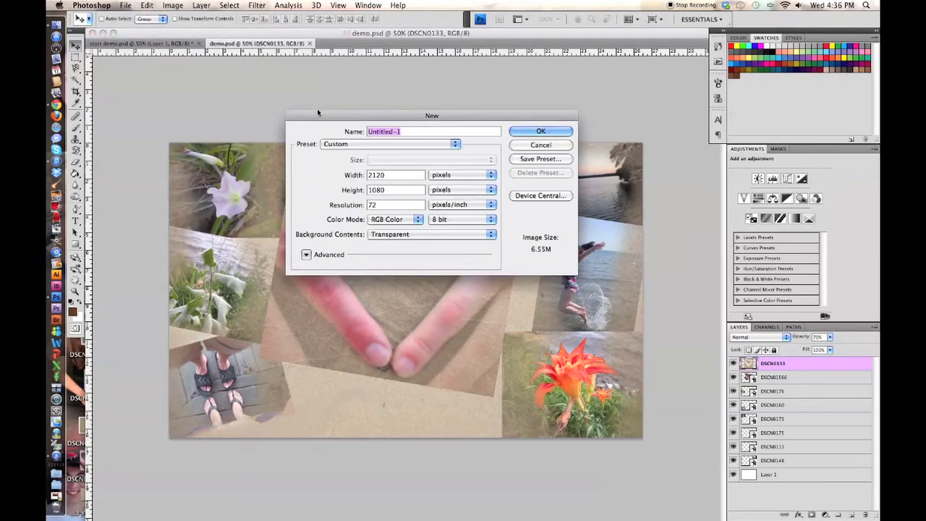
{"action": "left_click", "coordinate": [490, 174]}
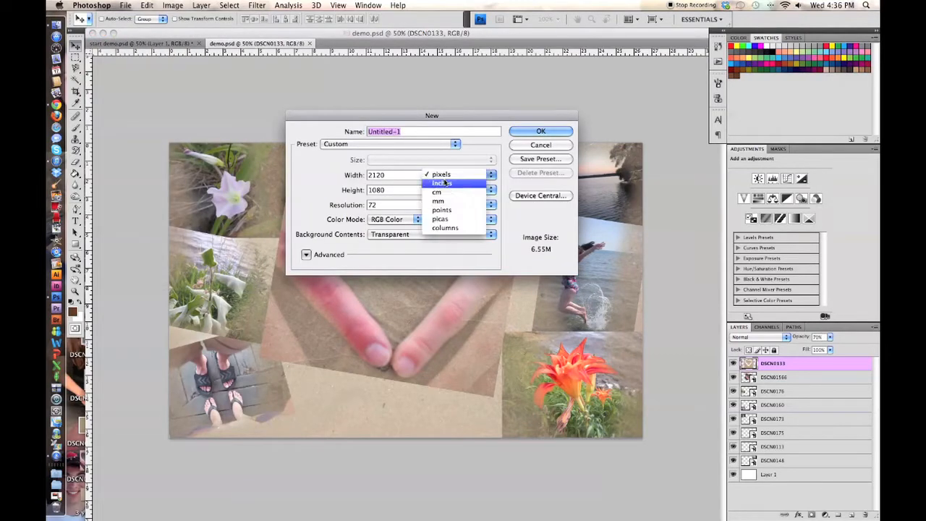
{"action": "left_click", "coordinate": [442, 182]}
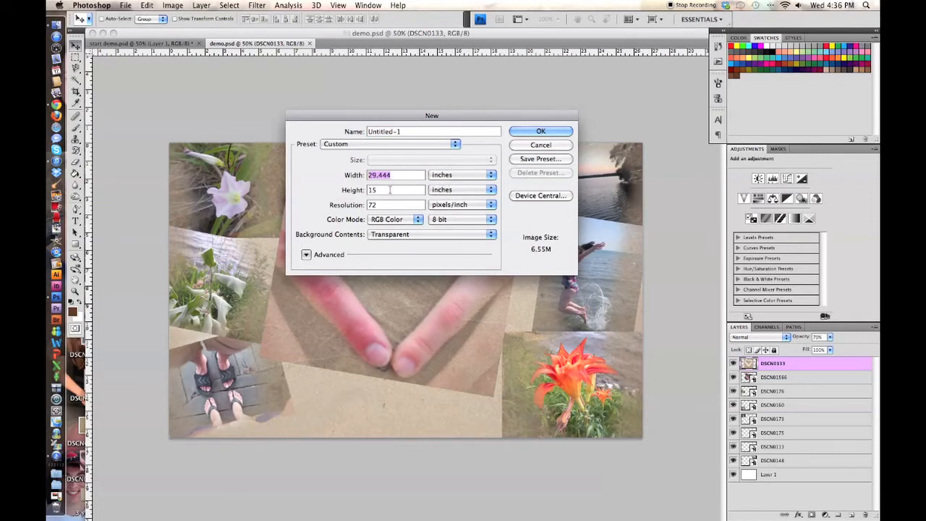
{"action": "mouse_move", "coordinate": [396, 190]}
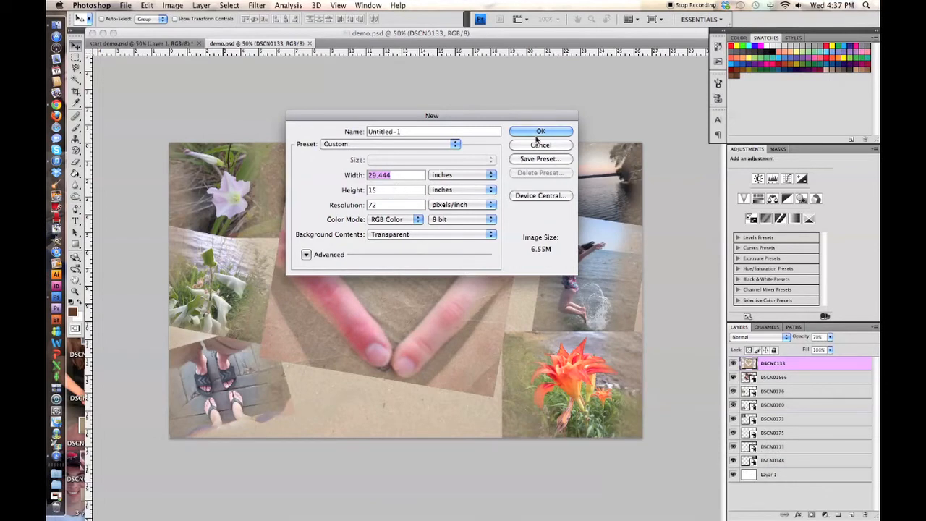
{"action": "left_click", "coordinate": [541, 145]}
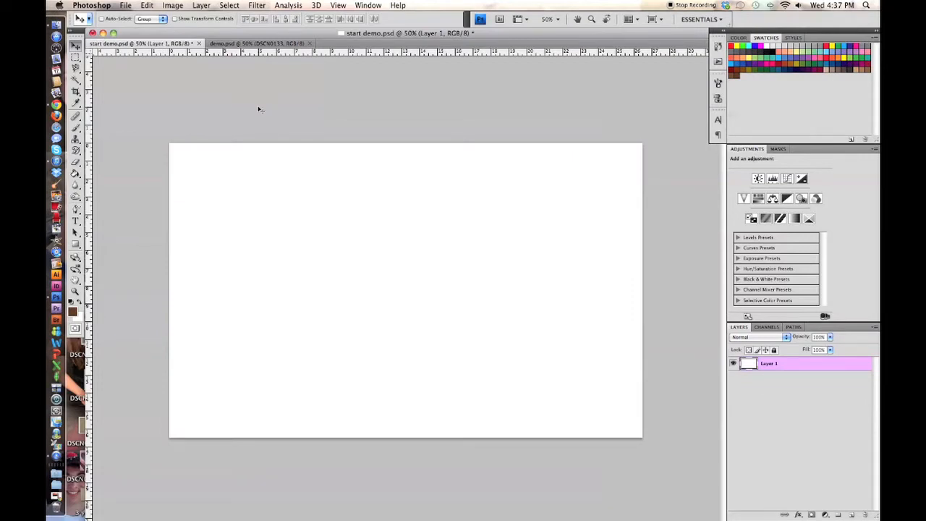
Step: Place the sand photo DSCN0133.JPG with the carved heart into the document
{"action": "left_click", "coordinate": [125, 6]}
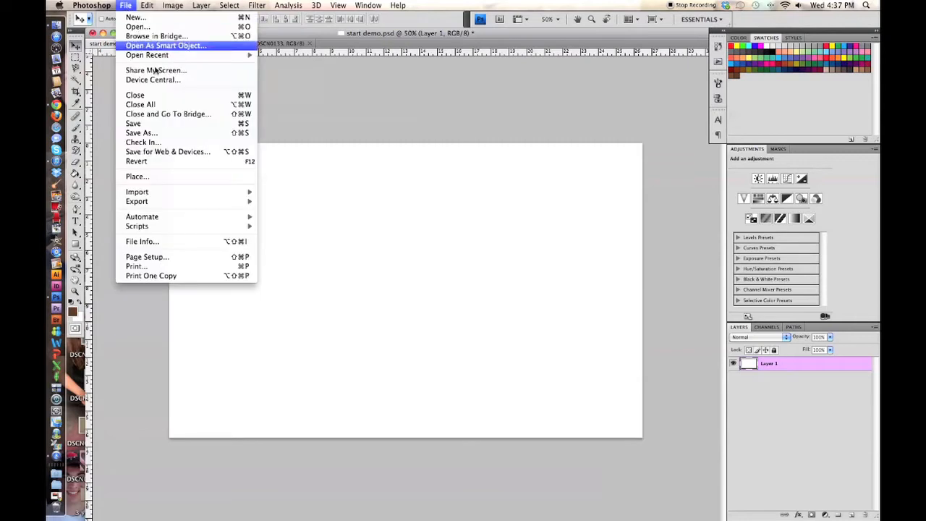
{"action": "left_click", "coordinate": [136, 176]}
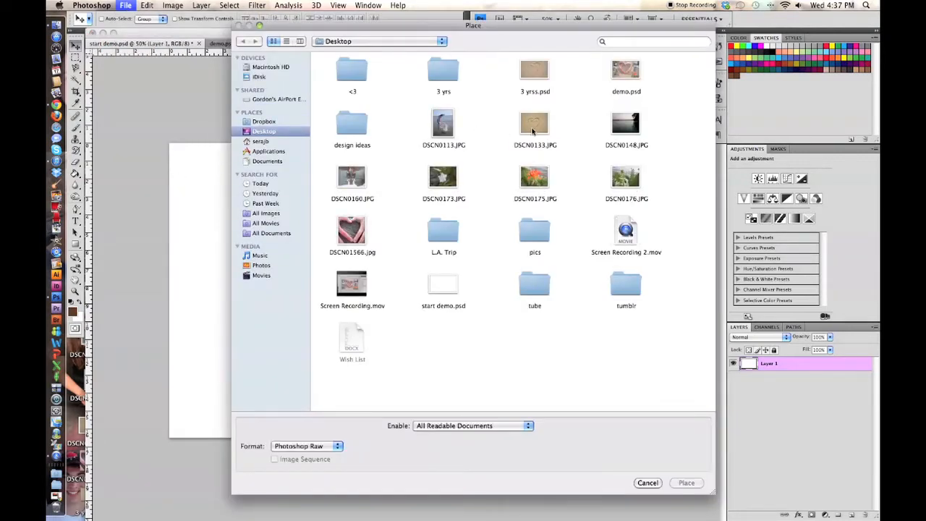
{"action": "left_click", "coordinate": [536, 123]}
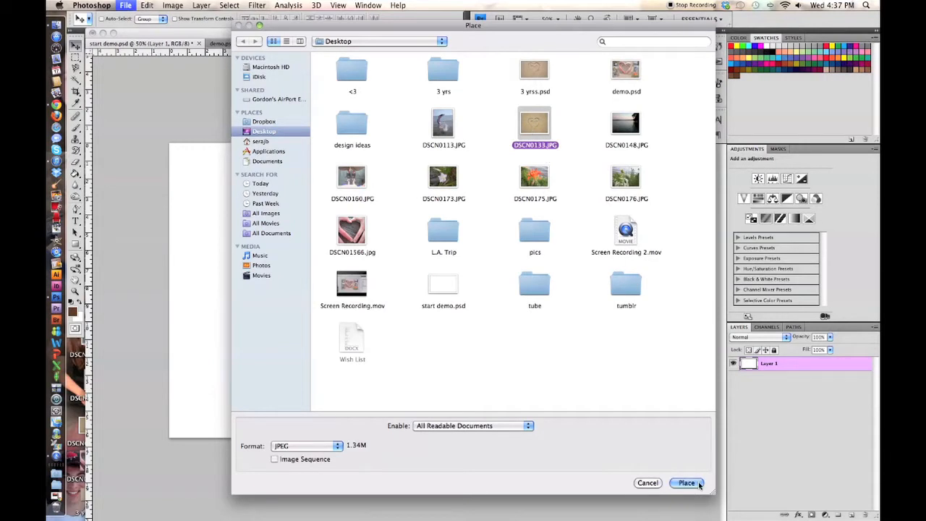
{"action": "left_click", "coordinate": [686, 483]}
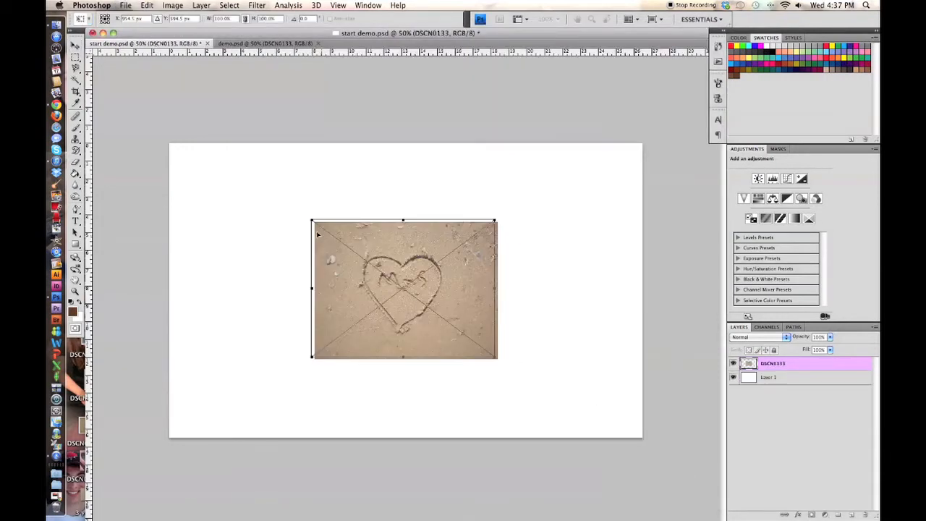
Step: Move and stretch the sand photo so it covers the entire canvas
{"action": "left_click_drag", "start_coordinate": [402, 289], "coordinate": [272, 214]}
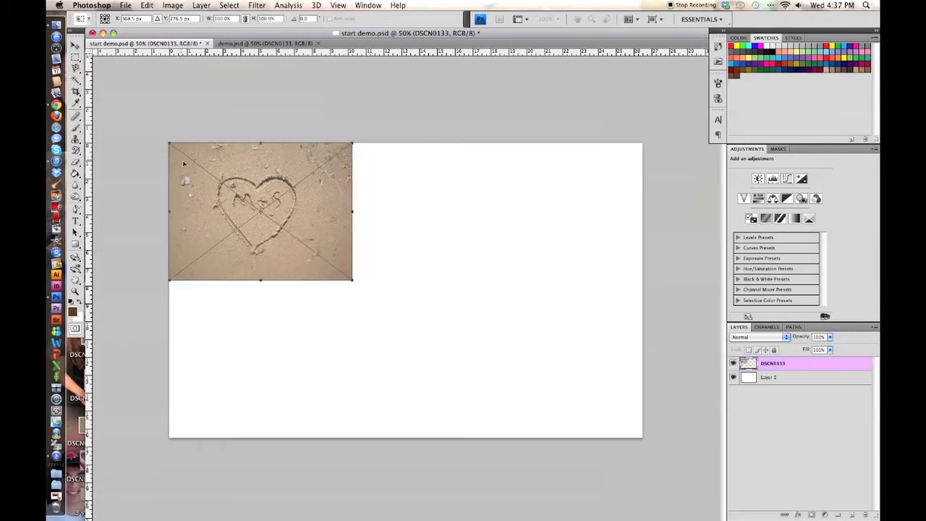
{"action": "left_click_drag", "start_coordinate": [353, 281], "coordinate": [445, 352]}
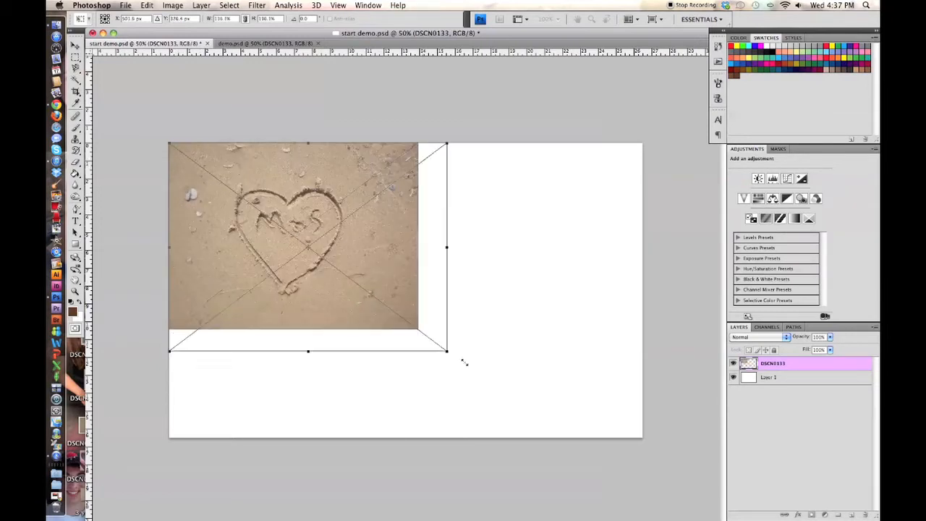
{"action": "left_click_drag", "start_coordinate": [446, 352], "coordinate": [601, 466]}
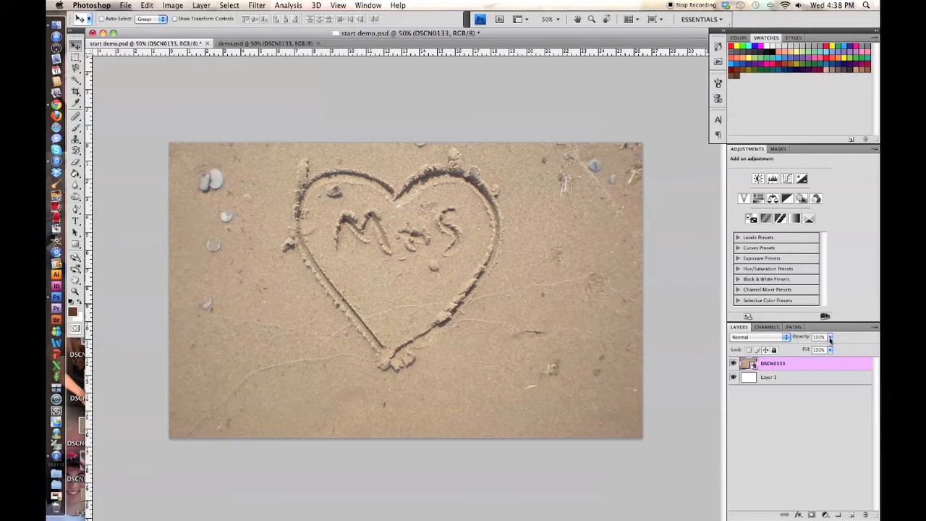
Step: Lower the sand layer's opacity in the Layers panel so it looks faded
{"action": "left_click", "coordinate": [831, 335]}
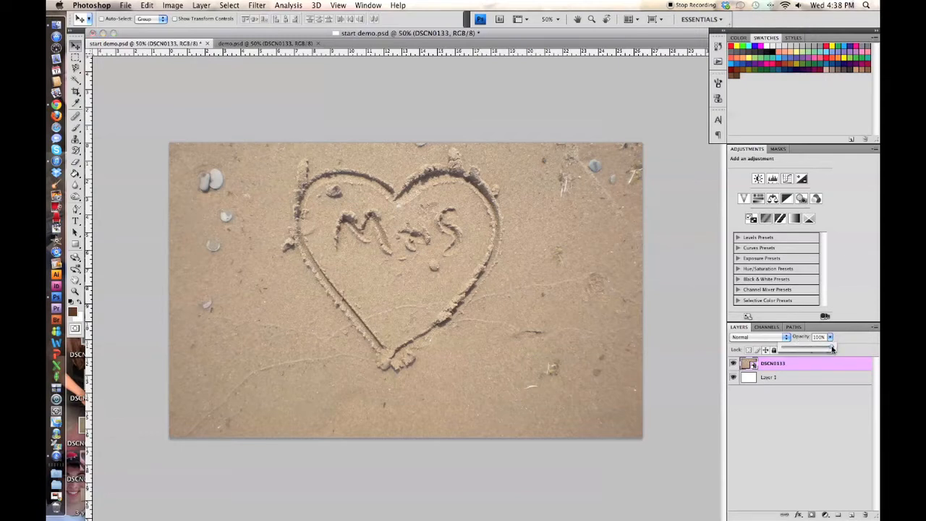
{"action": "left_click_drag", "start_coordinate": [832, 348], "coordinate": [819, 349]}
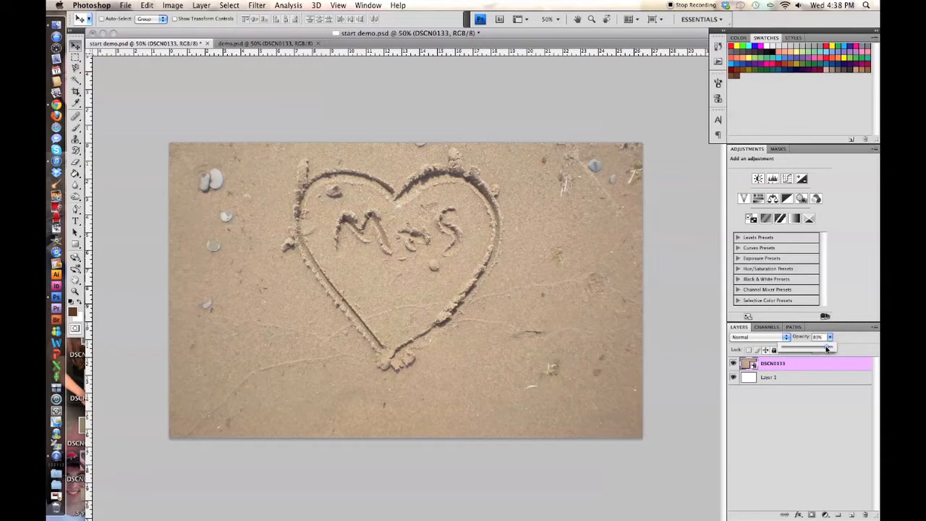
{"action": "left_click_drag", "start_coordinate": [826, 347], "coordinate": [817, 347]}
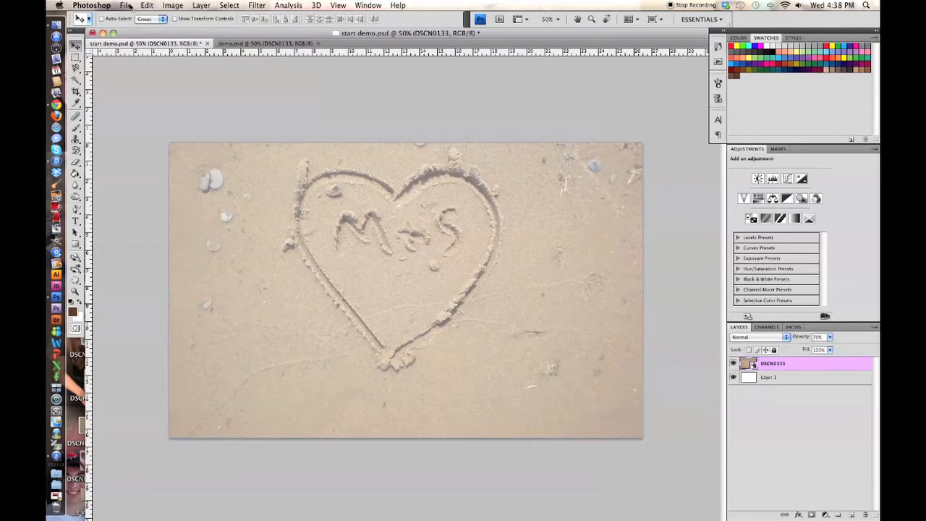
Step: Place the hand-heart photo as a new layer over the sand background
{"action": "left_click", "coordinate": [124, 6]}
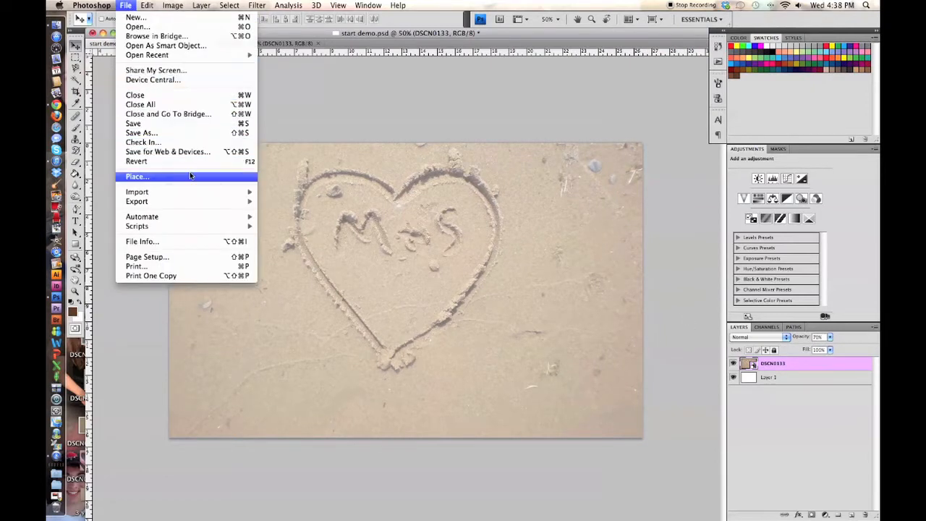
{"action": "left_click", "coordinate": [136, 177]}
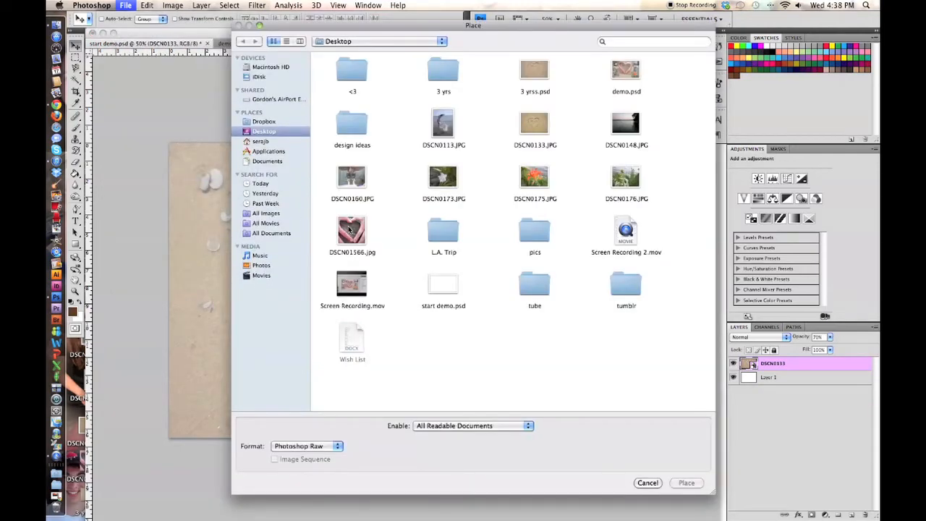
{"action": "left_click", "coordinate": [353, 230]}
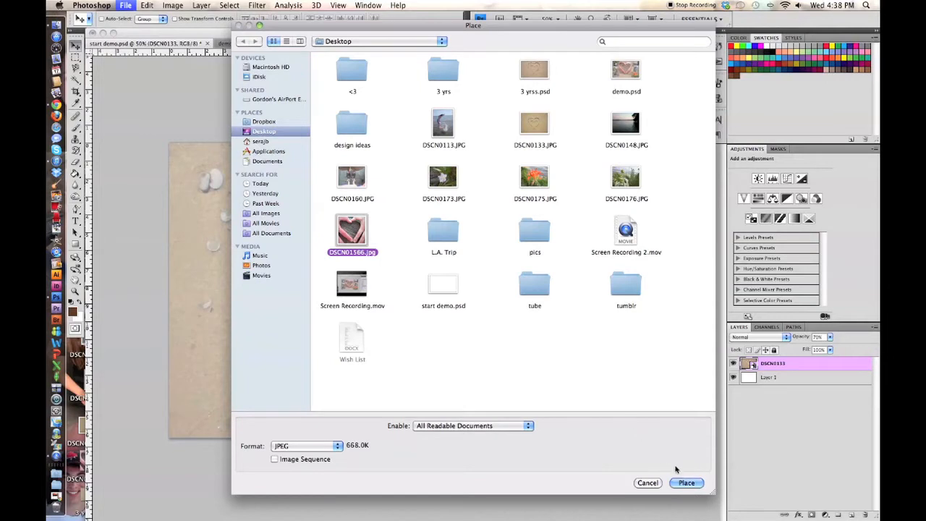
{"action": "left_click", "coordinate": [685, 483]}
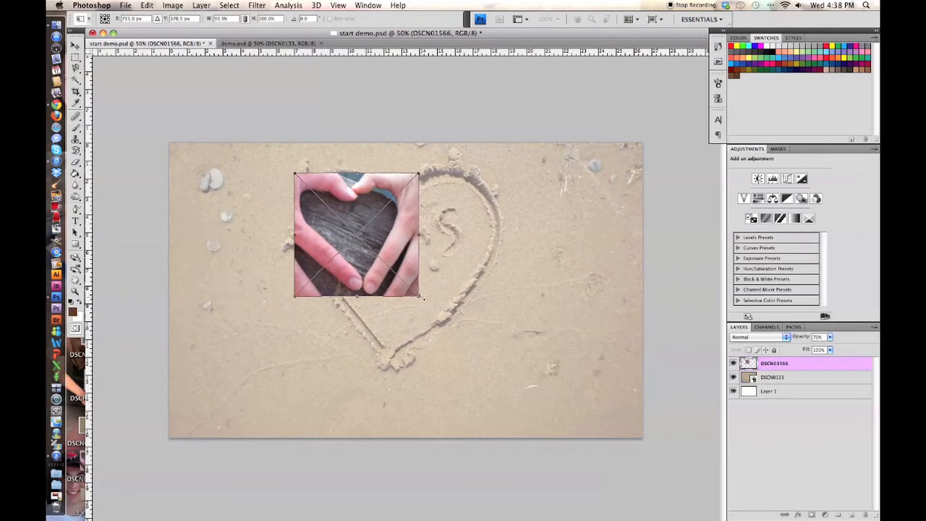
Step: Enlarge and position the hand-heart photo to frame the carved heart
{"action": "left_click_drag", "start_coordinate": [422, 297], "coordinate": [501, 384]}
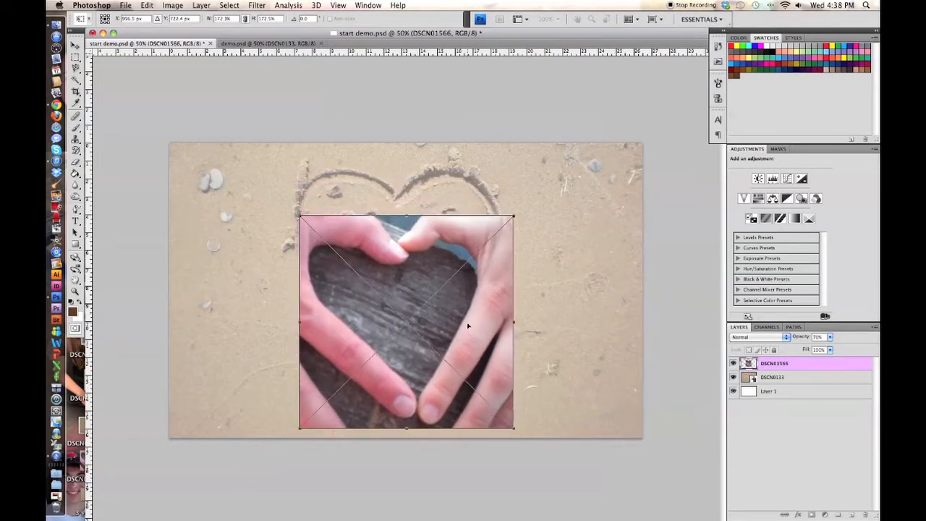
{"action": "left_click_drag", "start_coordinate": [405, 321], "coordinate": [402, 282]}
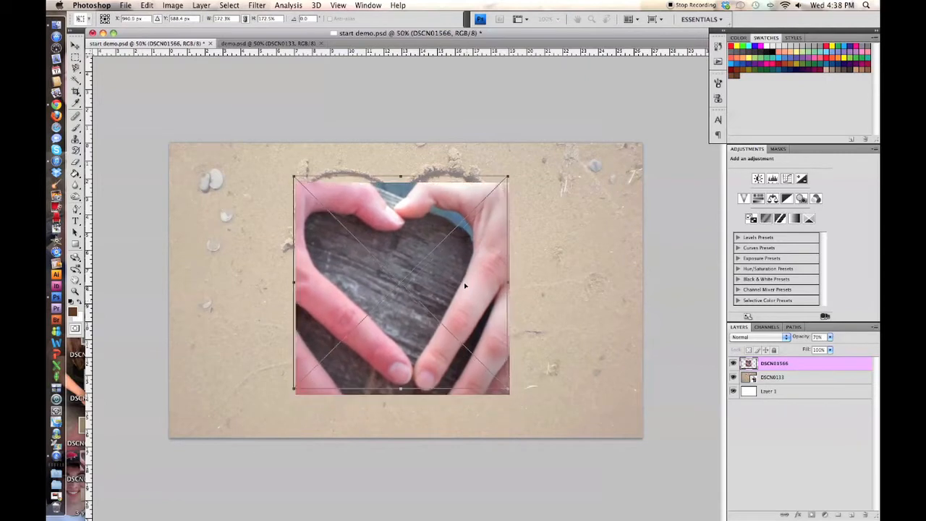
{"action": "left_click_drag", "start_coordinate": [402, 284], "coordinate": [399, 272]}
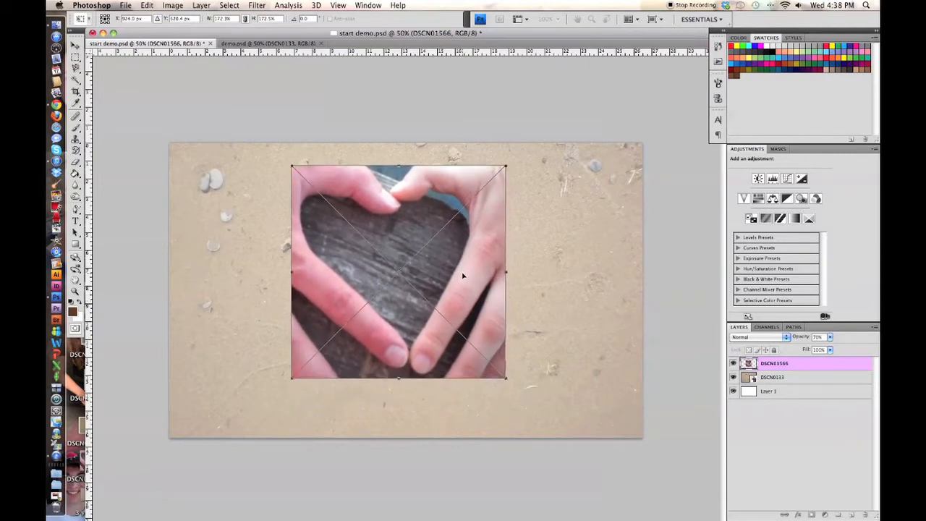
{"action": "mouse_move", "coordinate": [523, 295]}
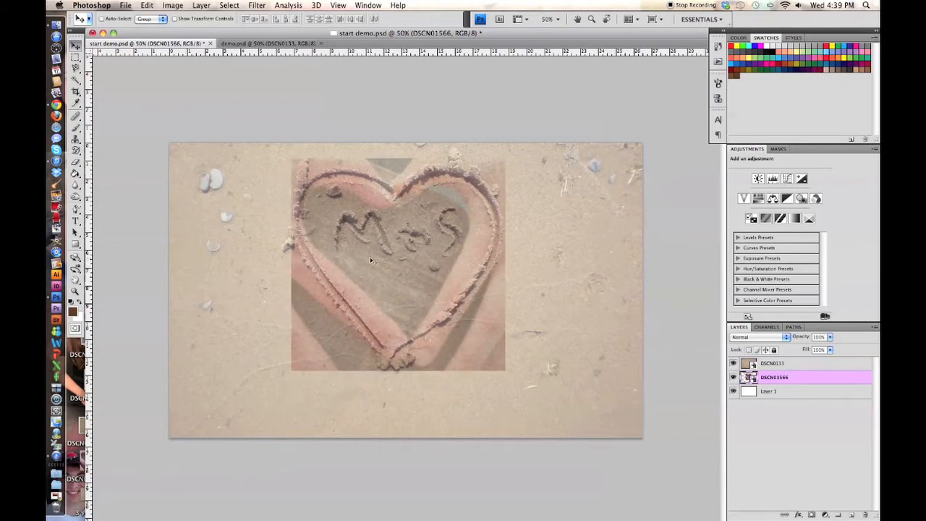
Step: Rotate the heart photo clockwise and scale it slightly larger via Edit > Transform
{"action": "left_click", "coordinate": [146, 6]}
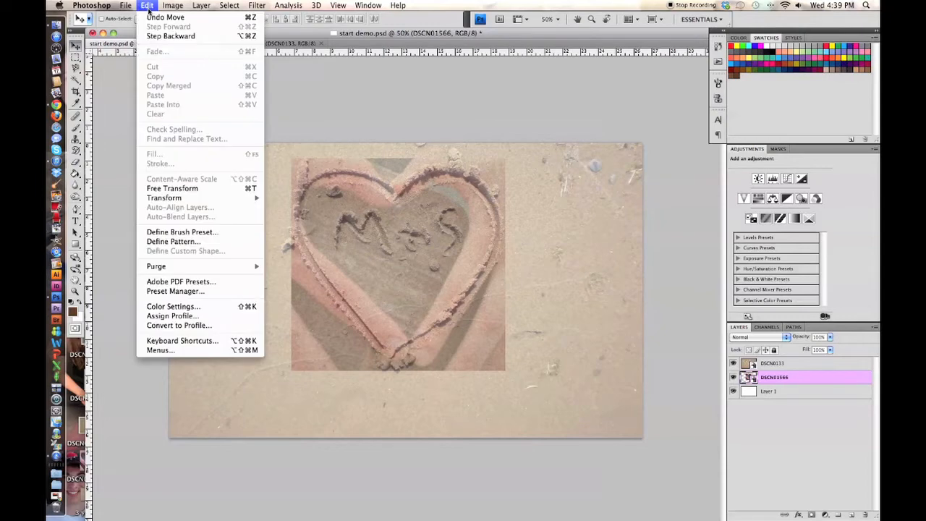
{"action": "mouse_move", "coordinate": [164, 196]}
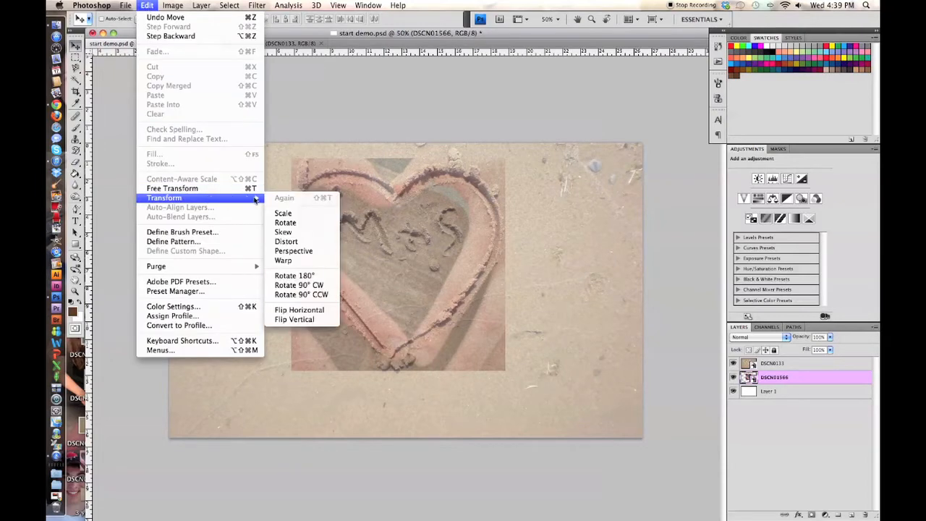
{"action": "mouse_move", "coordinate": [285, 223]}
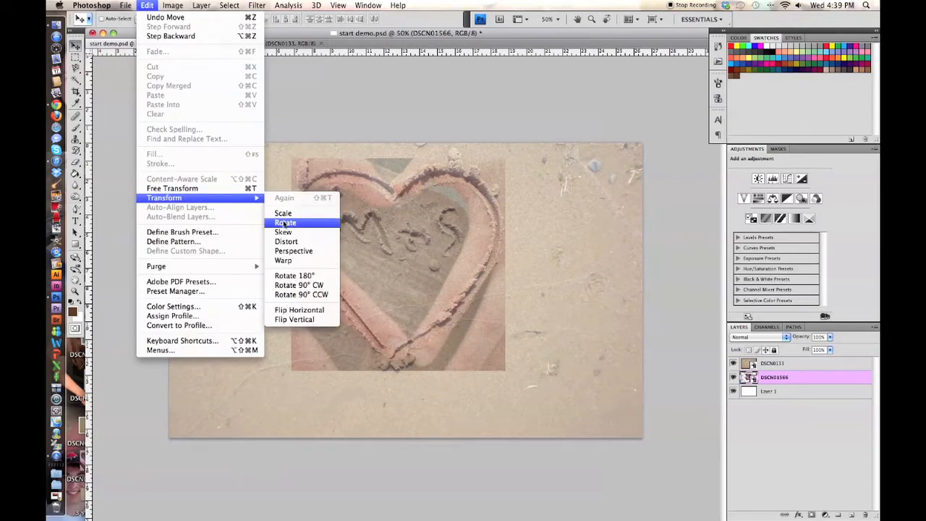
{"action": "left_click", "coordinate": [285, 223]}
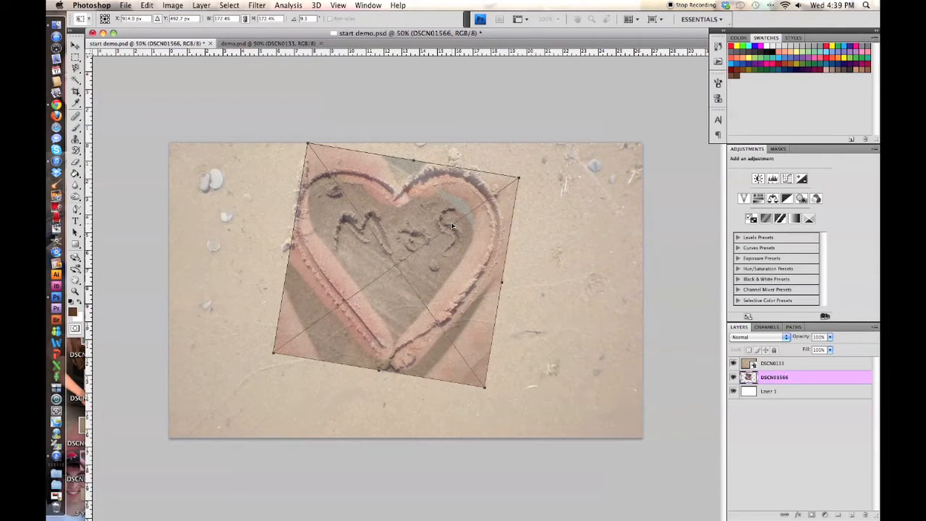
{"action": "left_click", "coordinate": [148, 5]}
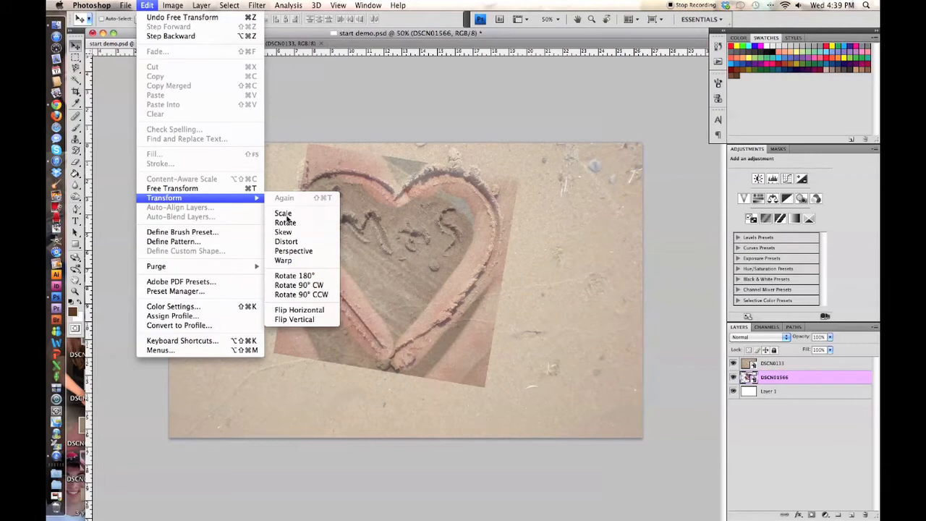
{"action": "left_click", "coordinate": [285, 223]}
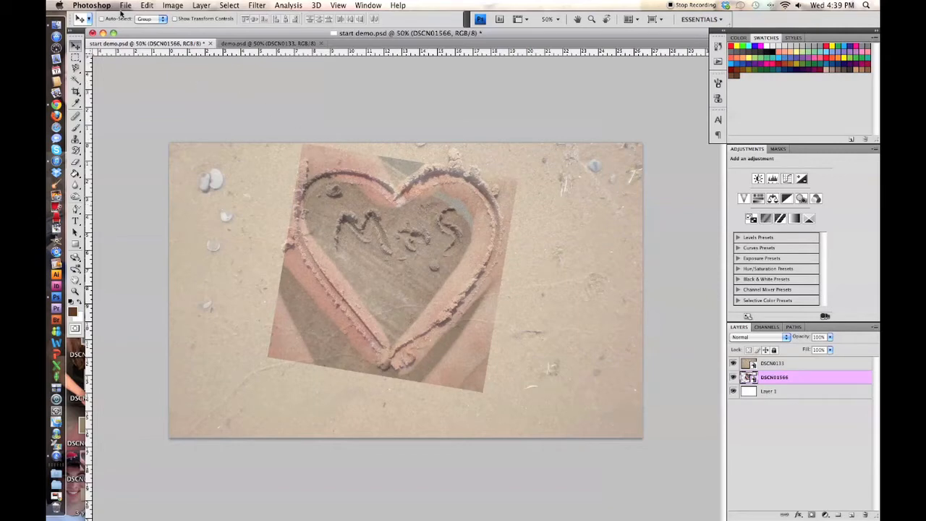
Step: Place the orange lily photo and position it in the lower right
{"action": "left_click", "coordinate": [124, 6]}
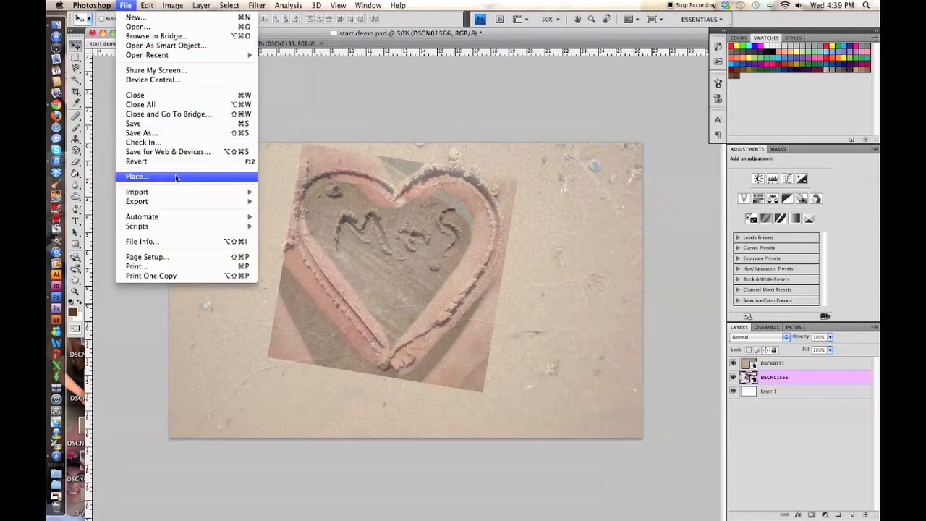
{"action": "left_click", "coordinate": [136, 177]}
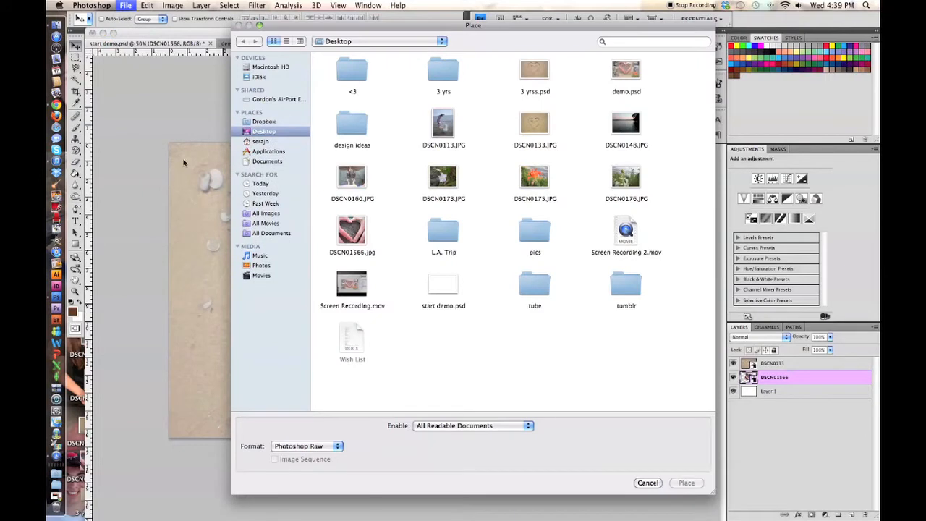
{"action": "left_click", "coordinate": [535, 177]}
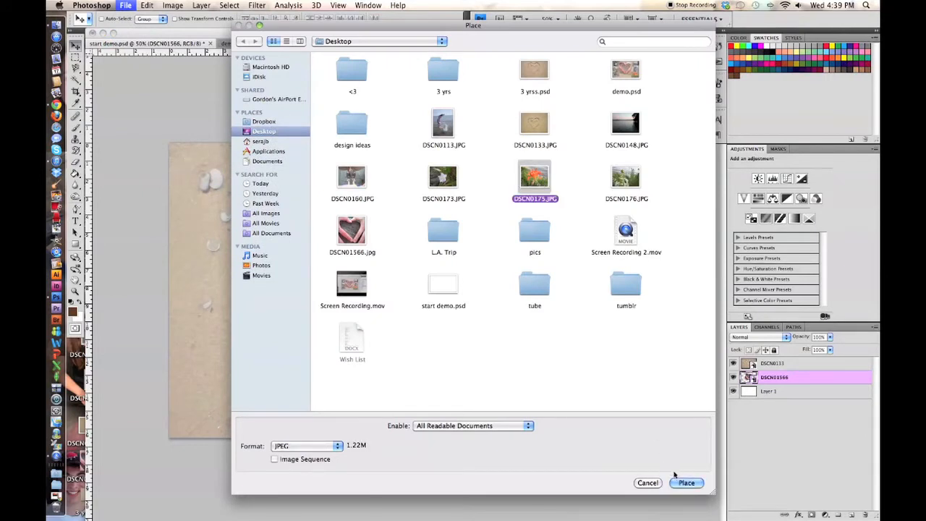
{"action": "left_click", "coordinate": [686, 483]}
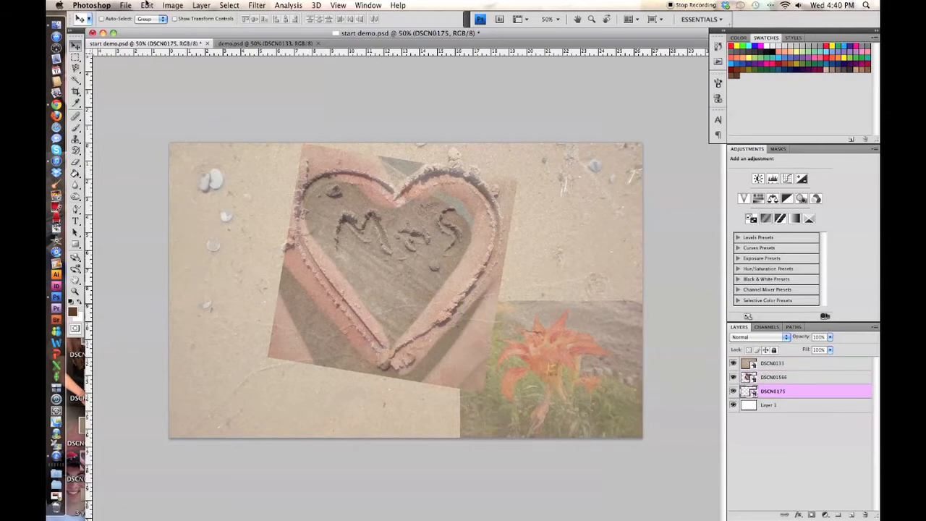
Step: Place another beach photo as a new layer
{"action": "left_click", "coordinate": [125, 6]}
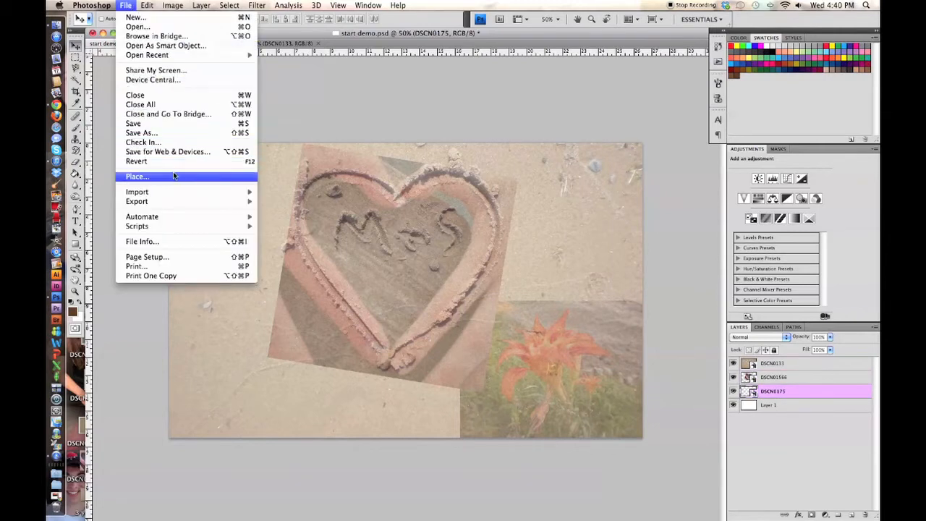
{"action": "left_click", "coordinate": [136, 176]}
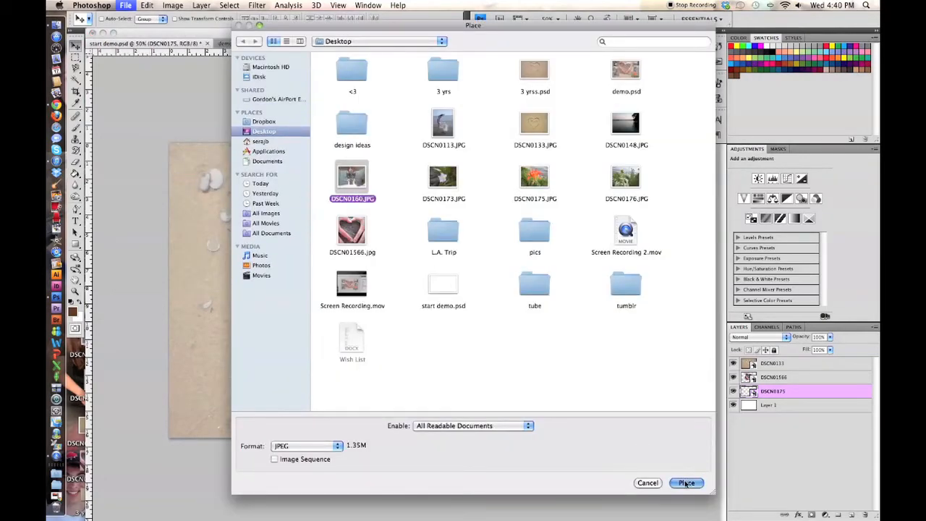
{"action": "left_click", "coordinate": [686, 483]}
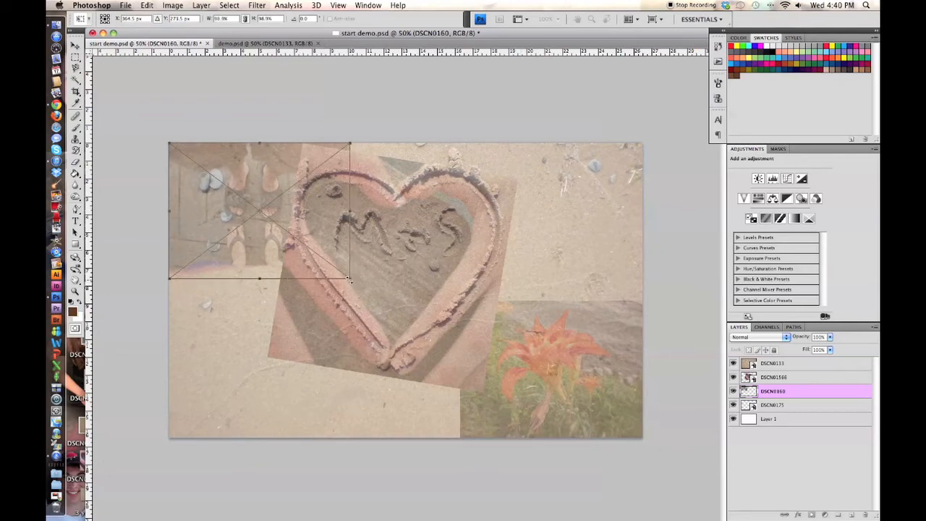
Step: Free Transform the beach photo, shrinking it into the top-left corner
{"action": "left_click", "coordinate": [147, 6]}
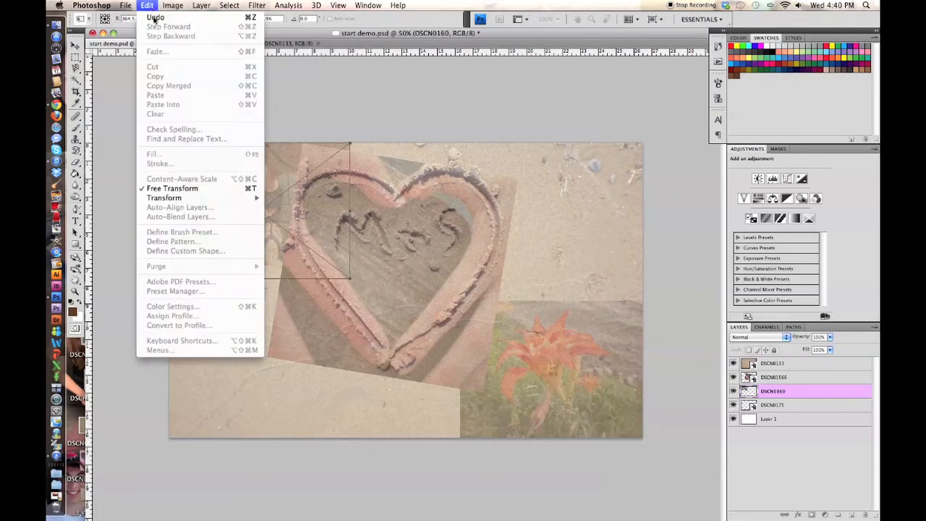
{"action": "left_click", "coordinate": [172, 188]}
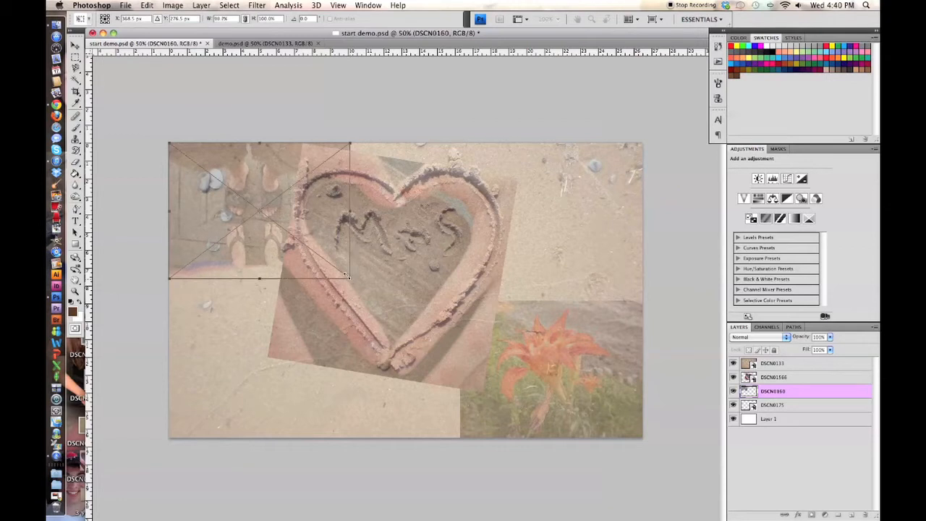
{"action": "left_click_drag", "start_coordinate": [350, 278], "coordinate": [315, 253]}
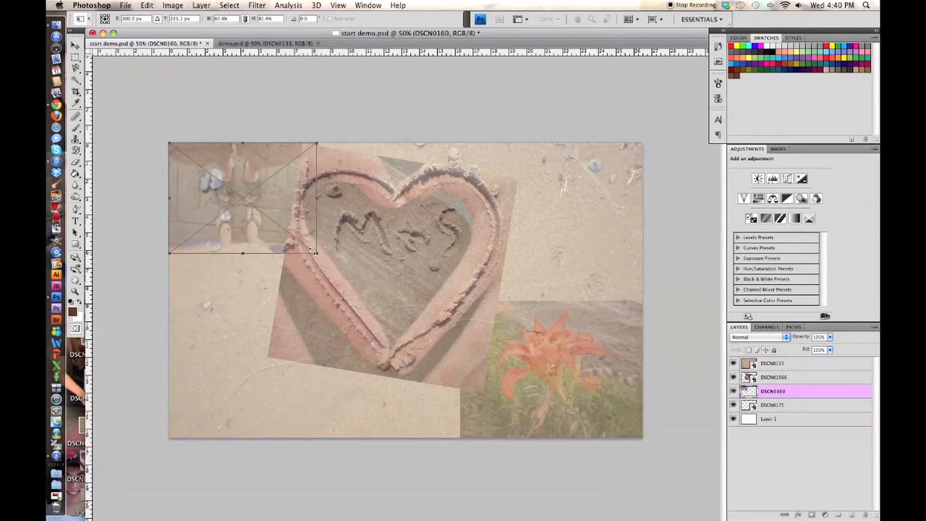
{"action": "left_click_drag", "start_coordinate": [315, 251], "coordinate": [302, 243]}
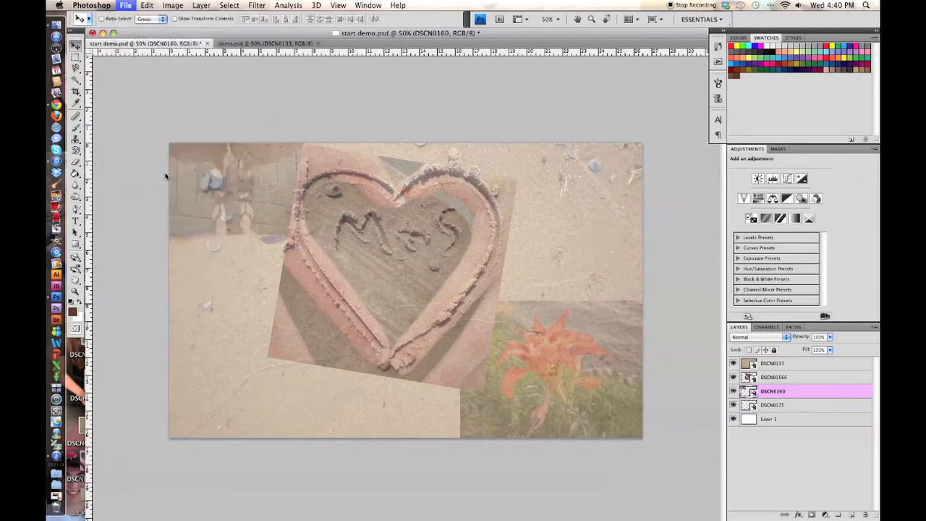
Step: Place the green foliage photo, tilt it and move it into the lower-left corner
{"action": "left_click", "coordinate": [125, 6]}
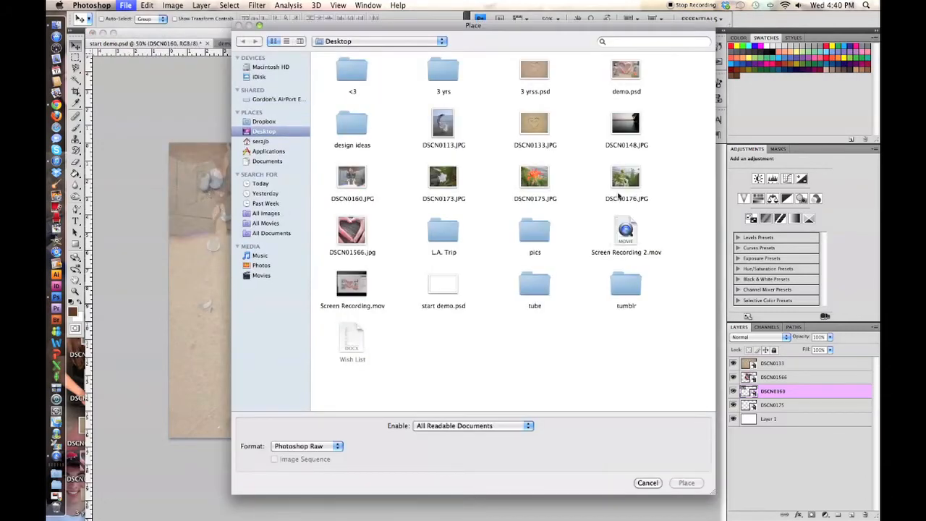
{"action": "left_click", "coordinate": [686, 483]}
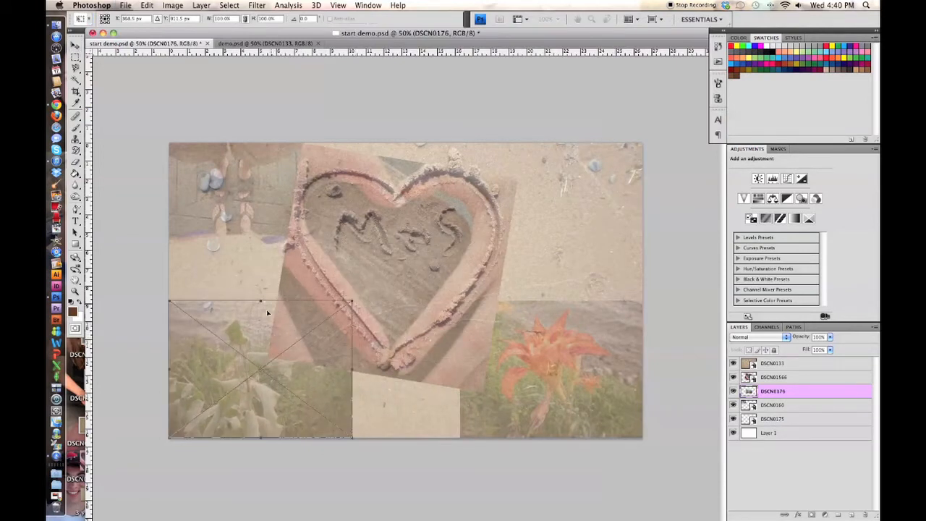
{"action": "left_click", "coordinate": [148, 6]}
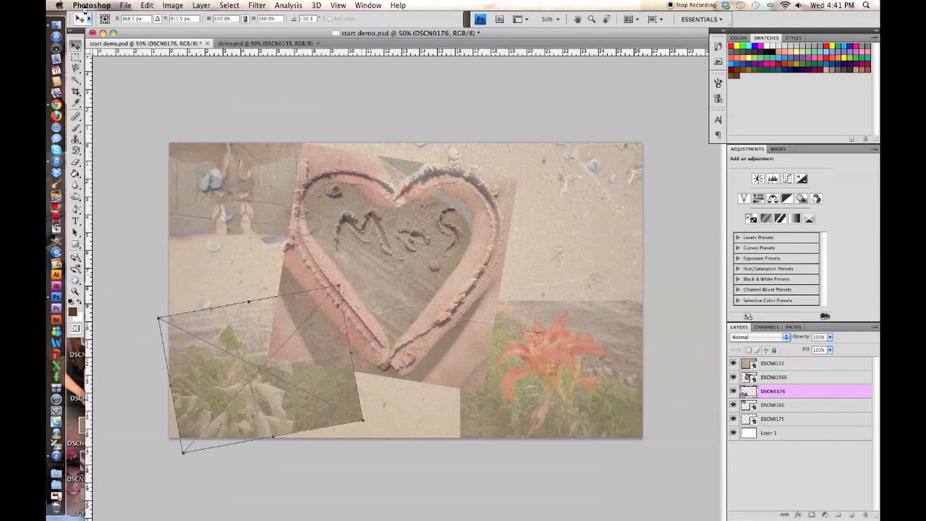
{"action": "left_click", "coordinate": [148, 5]}
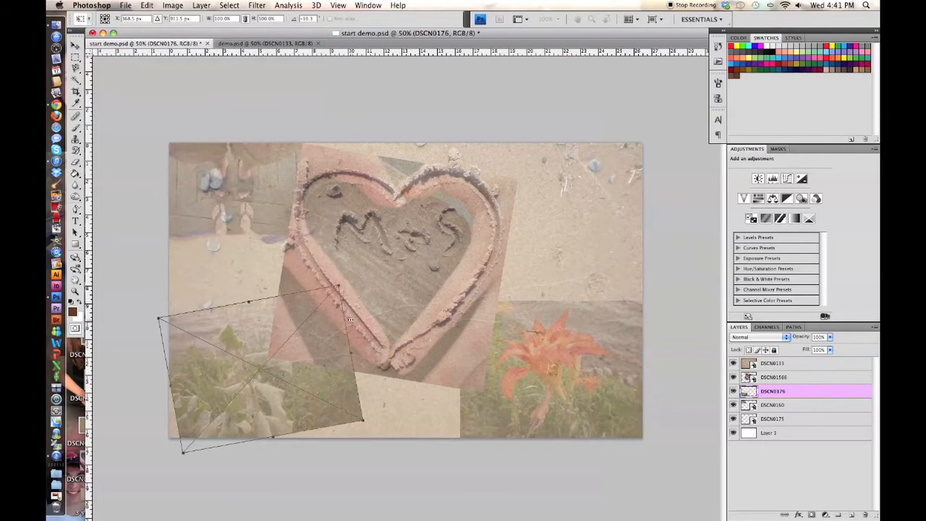
{"action": "left_click_drag", "start_coordinate": [339, 286], "coordinate": [321, 304]}
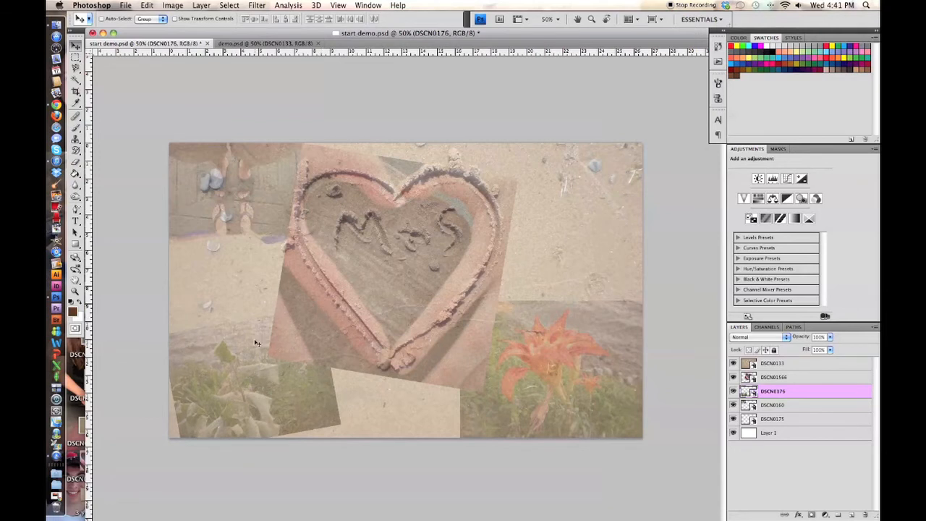
{"action": "mouse_move", "coordinate": [602, 165]}
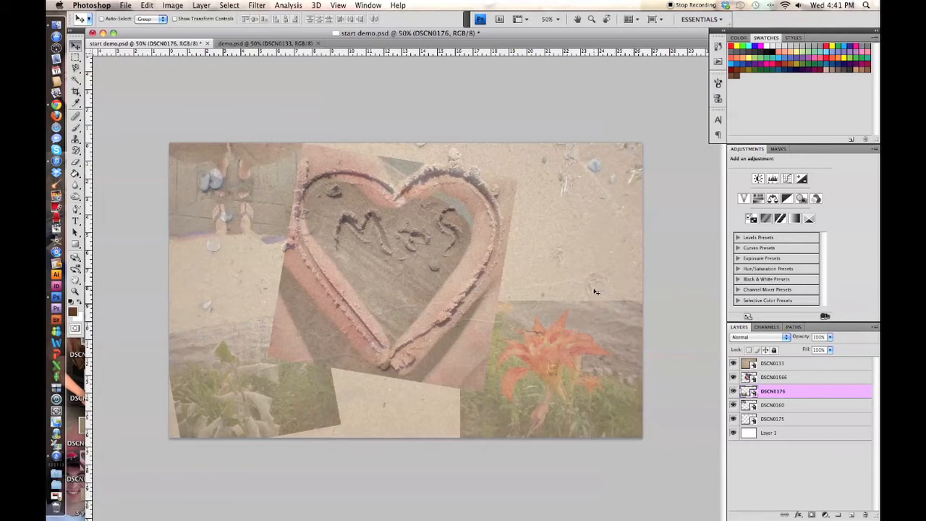
{"action": "mouse_move", "coordinate": [324, 169]}
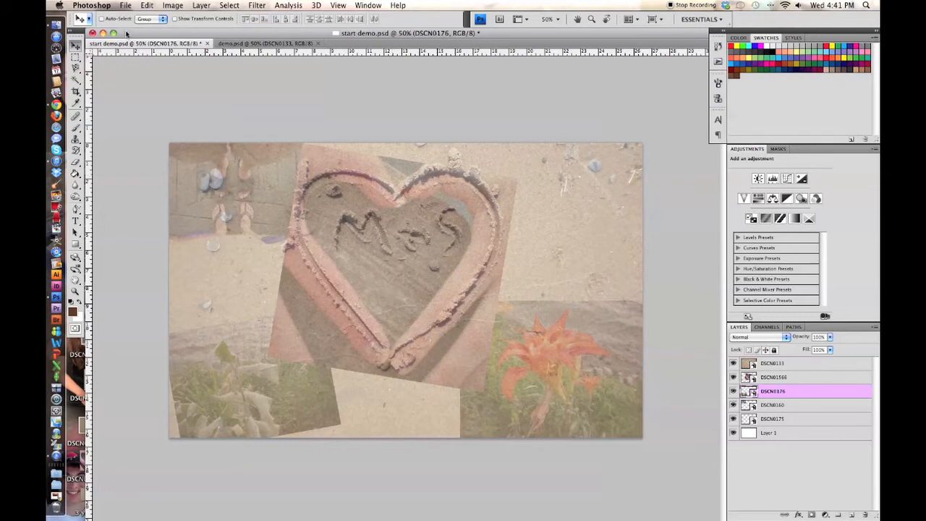
Step: Pick the Eraser with a brush tip, rasterize the photo layer, and begin erasing the top sand layer
{"action": "left_click", "coordinate": [76, 162]}
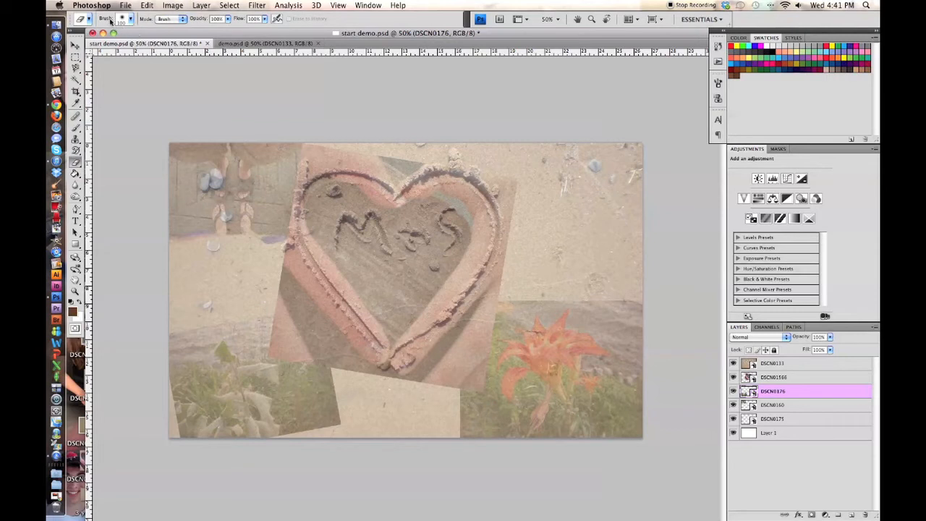
{"action": "left_click", "coordinate": [116, 18]}
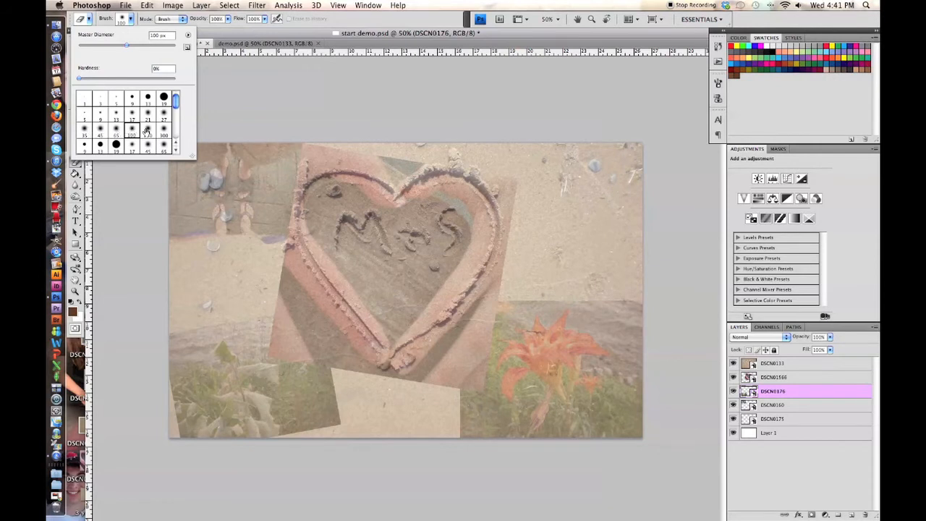
{"action": "left_click", "coordinate": [132, 129]}
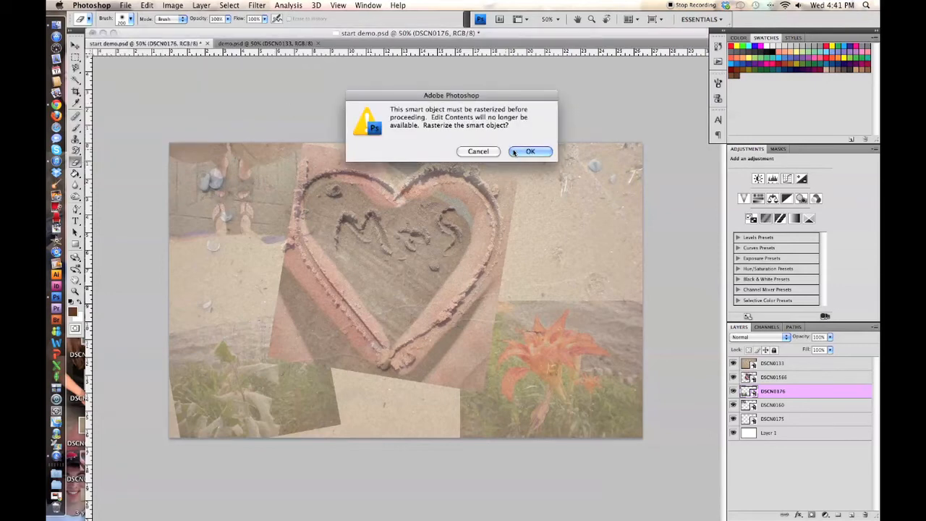
{"action": "left_click", "coordinate": [529, 152]}
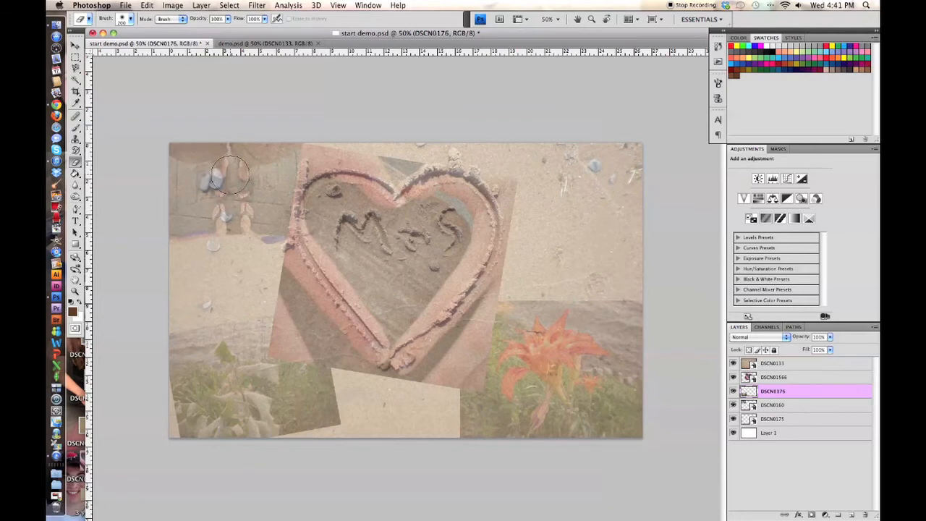
{"action": "mouse_move", "coordinate": [187, 153]}
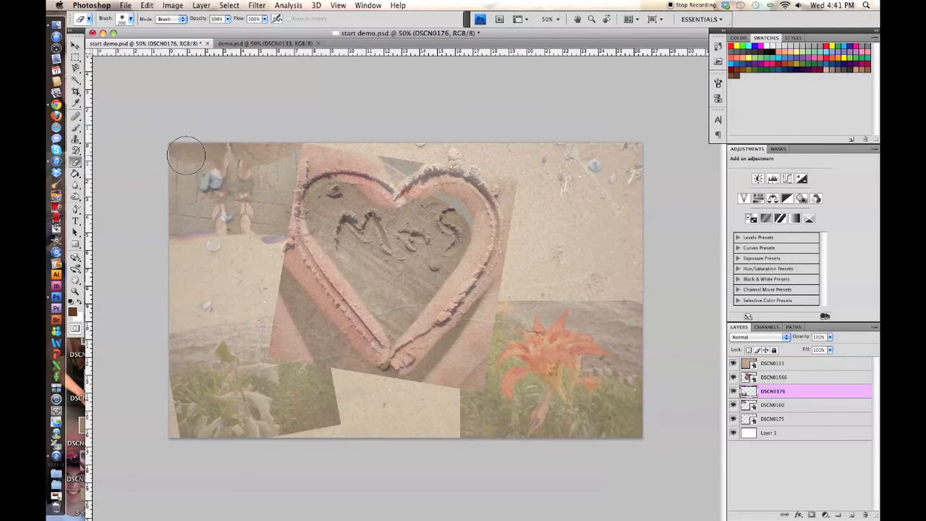
{"action": "mouse_move", "coordinate": [197, 156]}
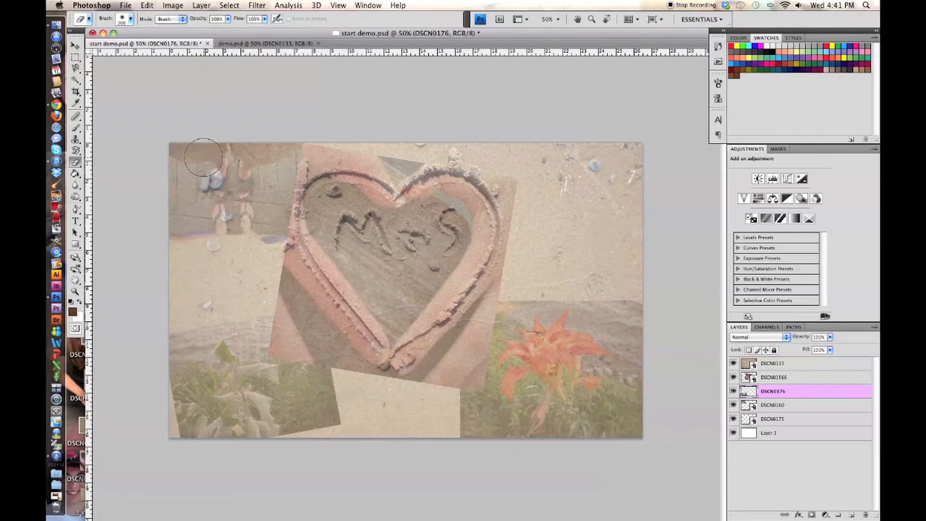
{"action": "left_click", "coordinate": [773, 363]}
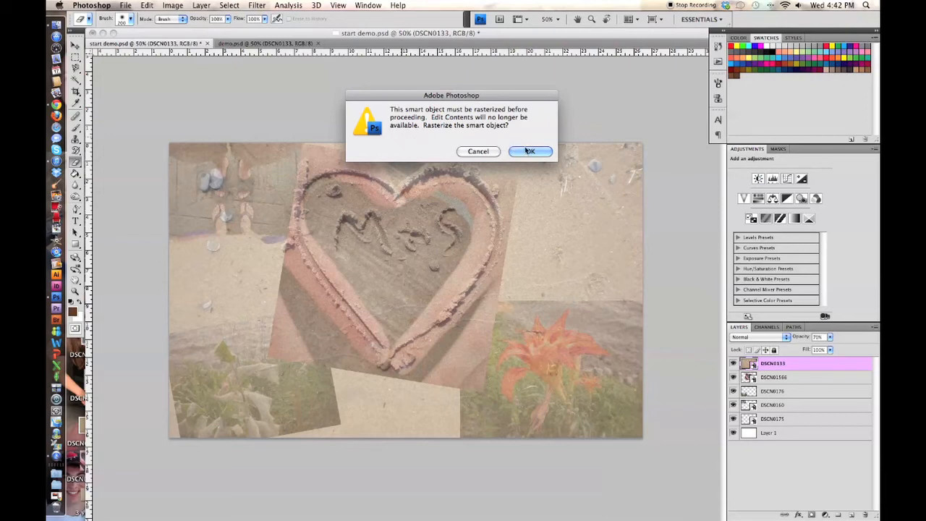
Step: Rasterize the sand layer and erase sand off the feet photo, undoing one mistaken stroke
{"action": "left_click", "coordinate": [530, 152]}
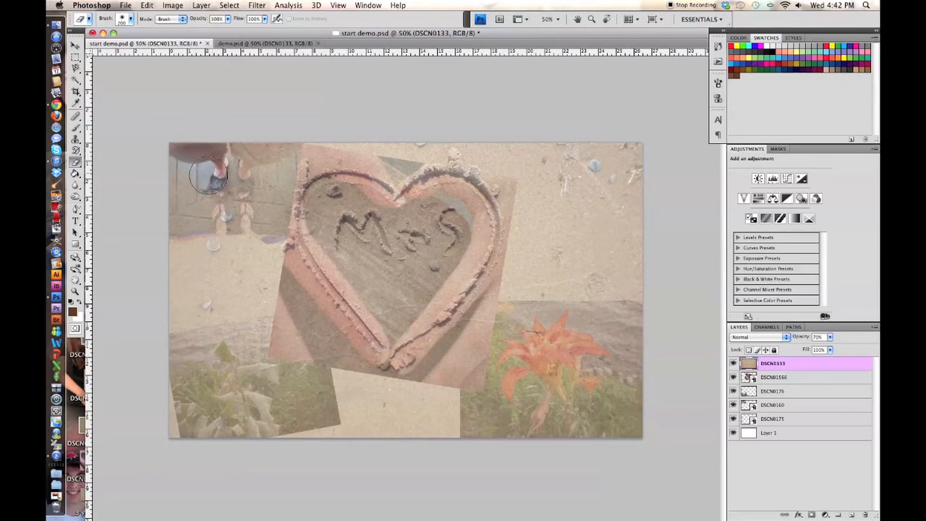
{"action": "left_click_drag", "start_coordinate": [210, 176], "coordinate": [220, 202]}
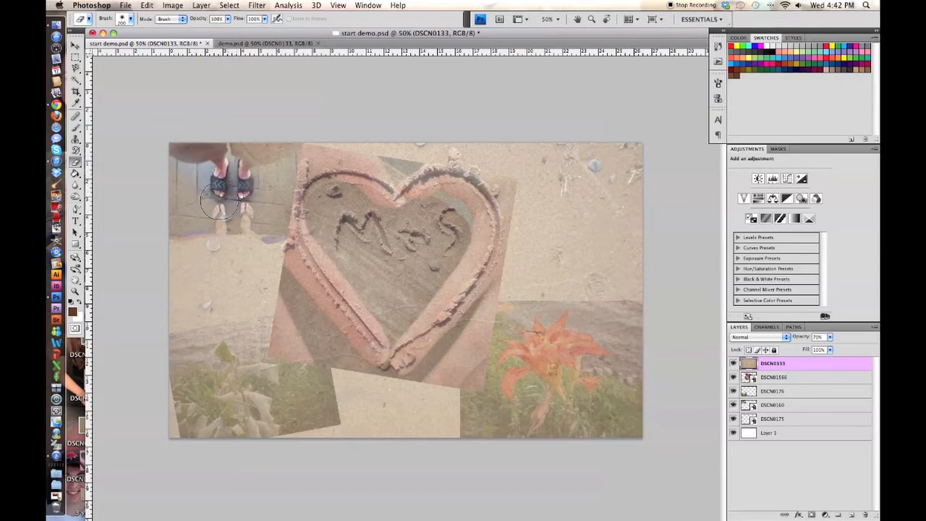
{"action": "left_click_drag", "start_coordinate": [224, 203], "coordinate": [268, 202]}
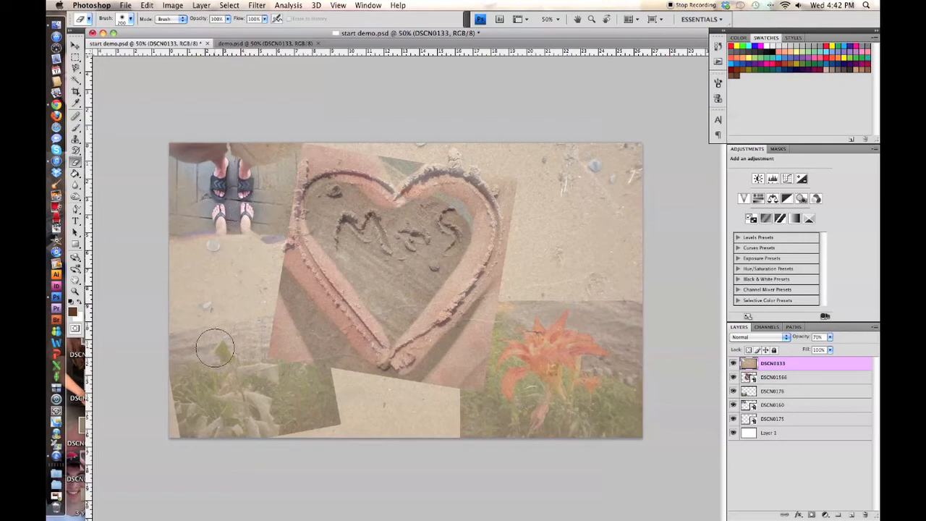
{"action": "mouse_move", "coordinate": [233, 297]}
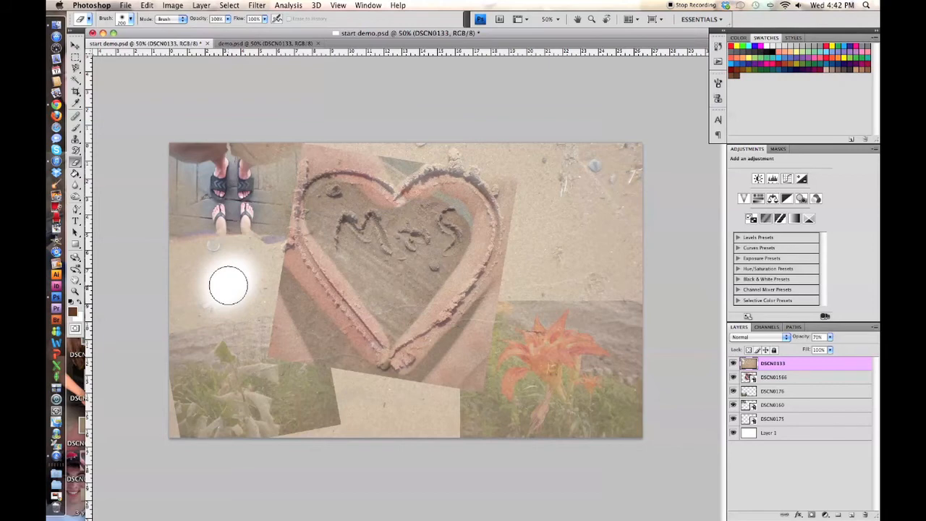
{"action": "left_click", "coordinate": [147, 6]}
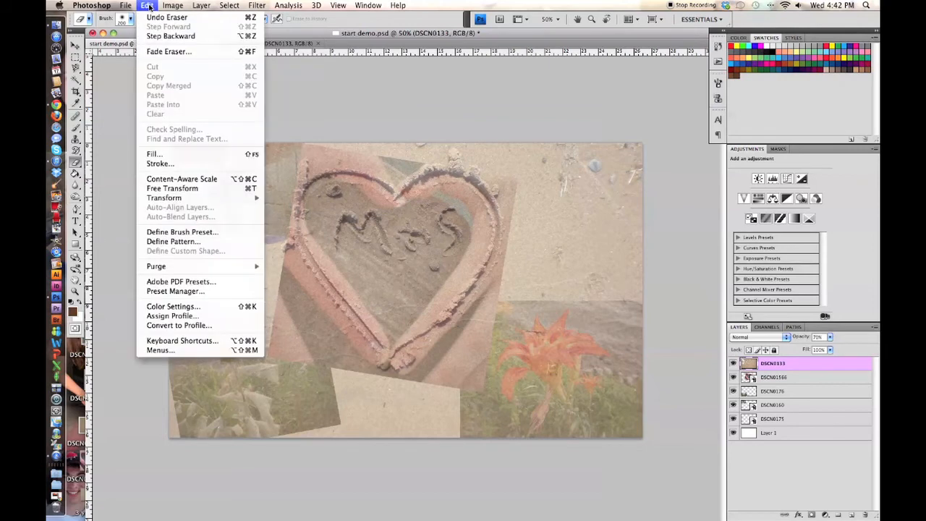
{"action": "mouse_move", "coordinate": [170, 36]}
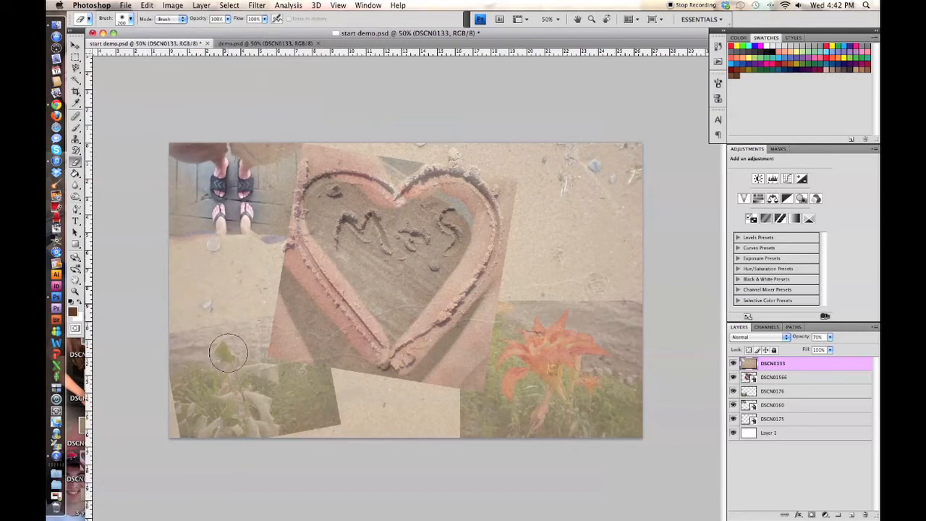
Step: Erase sand to uncover the white flower bottom left and the orange lily bottom right
{"action": "left_click_drag", "start_coordinate": [229, 353], "coordinate": [243, 388]}
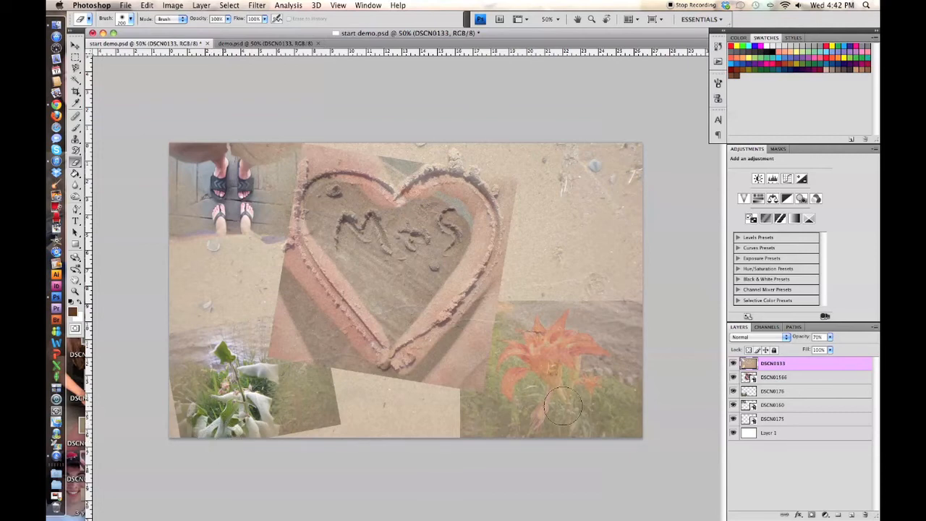
{"action": "left_click_drag", "start_coordinate": [564, 405], "coordinate": [572, 340]}
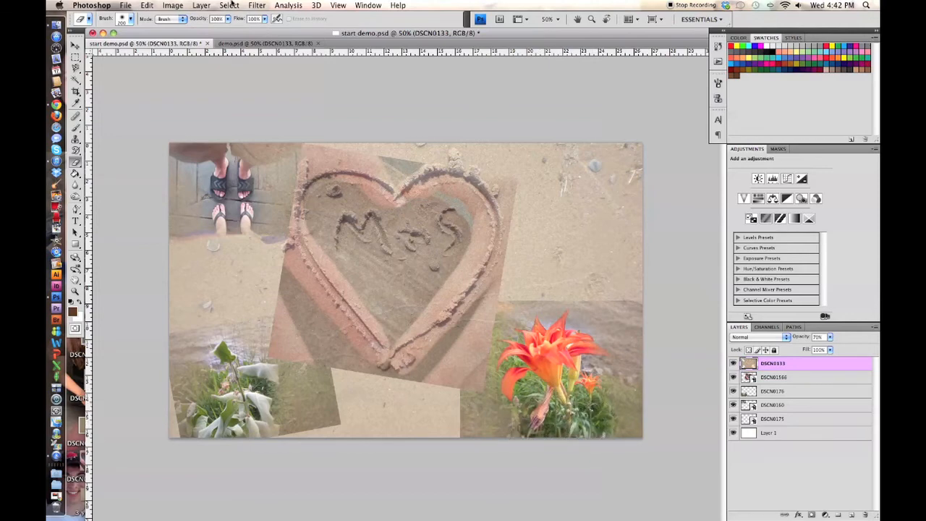
{"action": "mouse_move", "coordinate": [388, 200]}
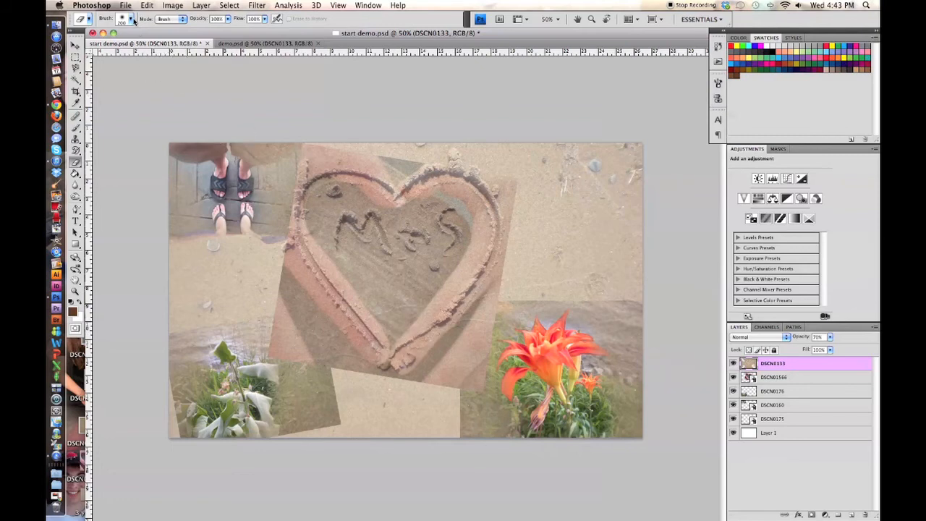
Step: With a new eraser brush size, clear sand along the heart's left side down to its point
{"action": "left_click", "coordinate": [133, 19]}
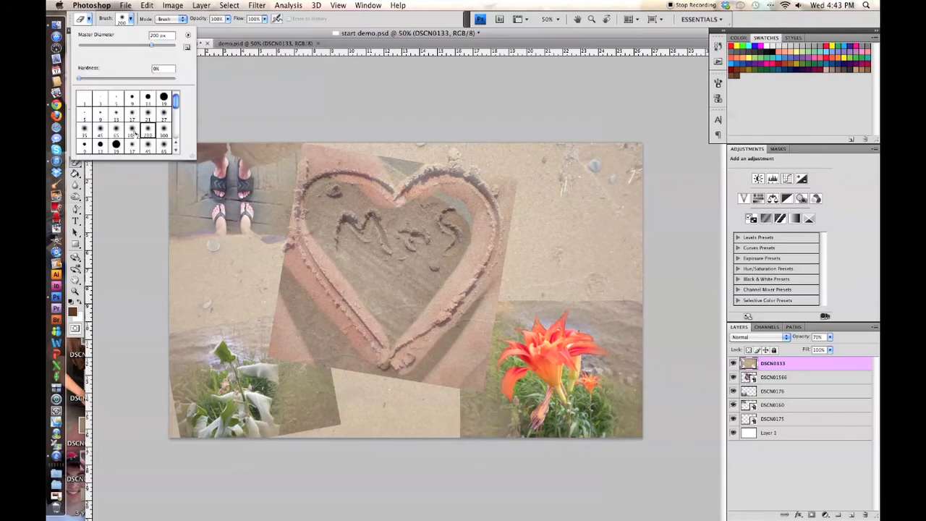
{"action": "left_click", "coordinate": [132, 136]}
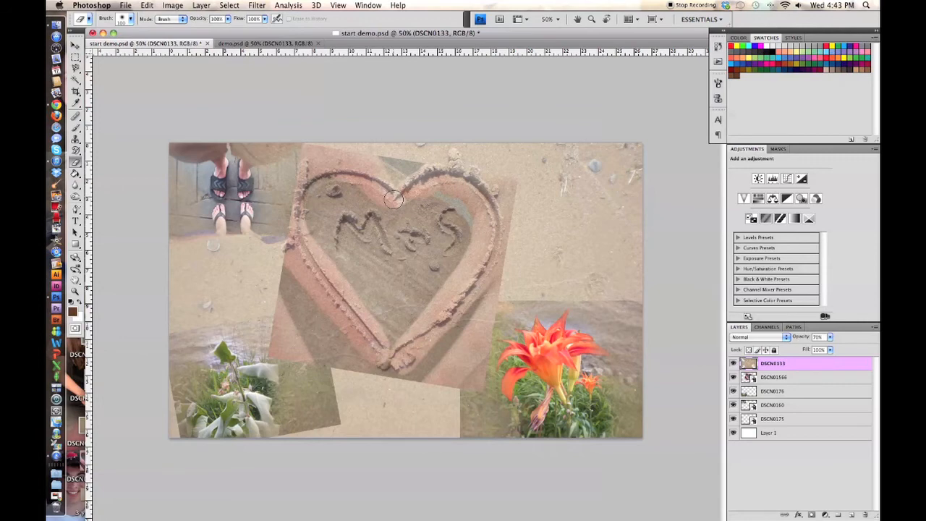
{"action": "mouse_move", "coordinate": [383, 191]}
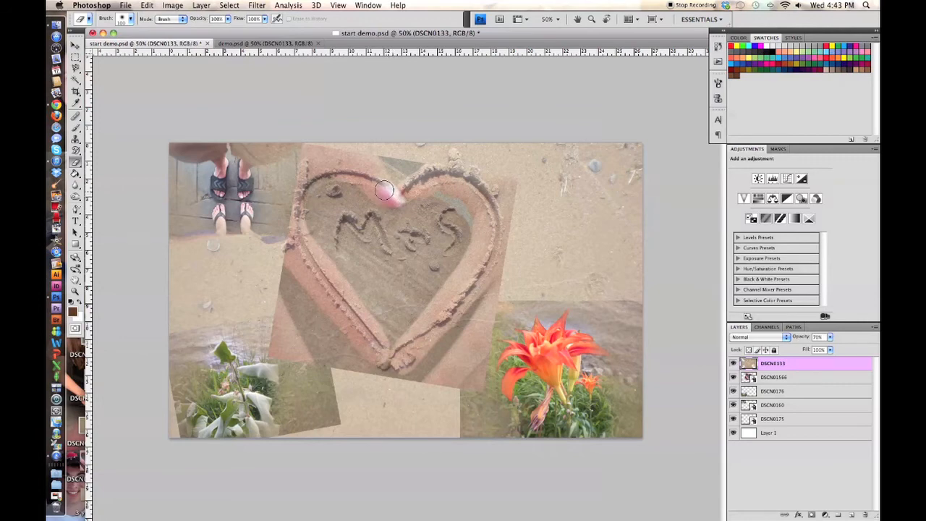
{"action": "left_click_drag", "start_coordinate": [383, 191], "coordinate": [354, 174]}
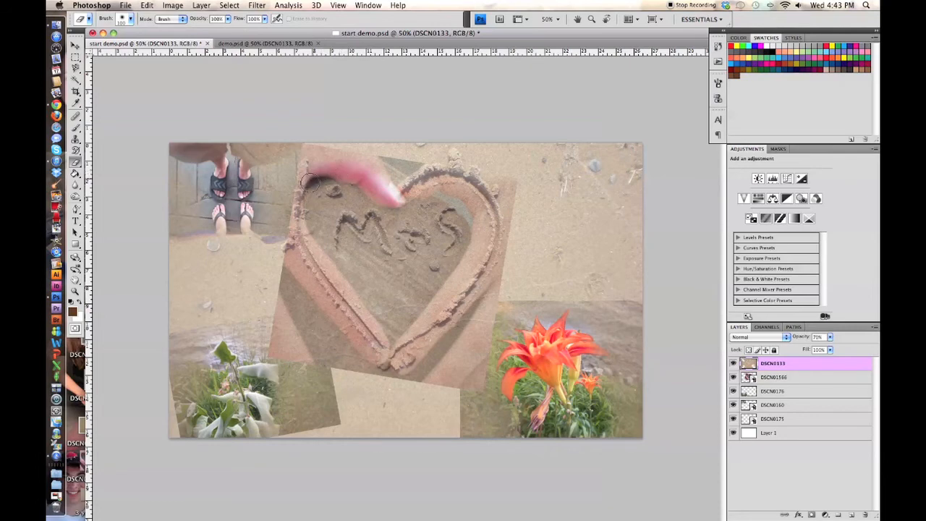
{"action": "left_click_drag", "start_coordinate": [309, 182], "coordinate": [298, 234]}
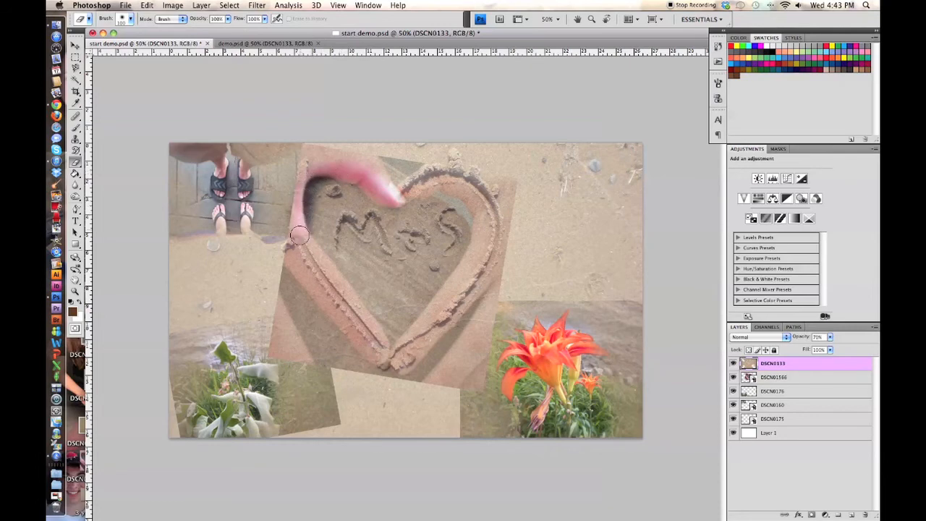
{"action": "left_click_drag", "start_coordinate": [301, 235], "coordinate": [325, 273]}
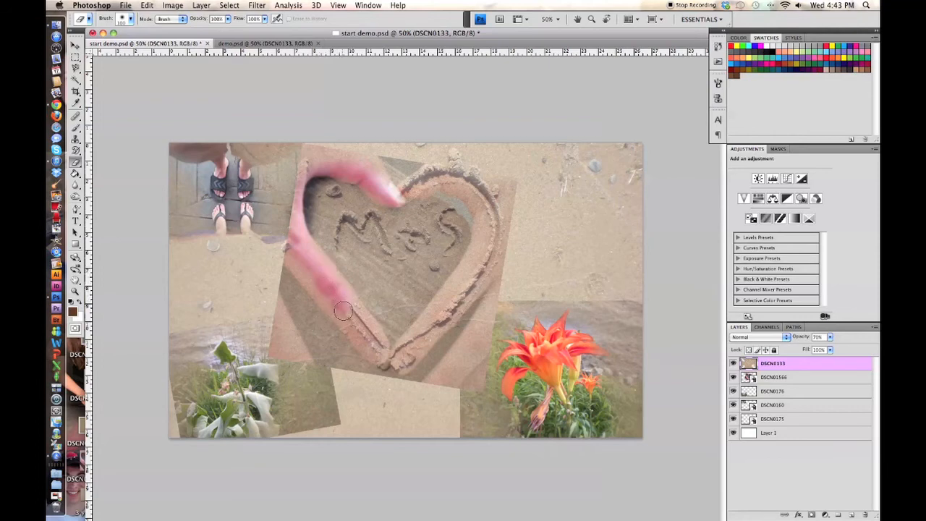
{"action": "left_click_drag", "start_coordinate": [344, 311], "coordinate": [364, 342]}
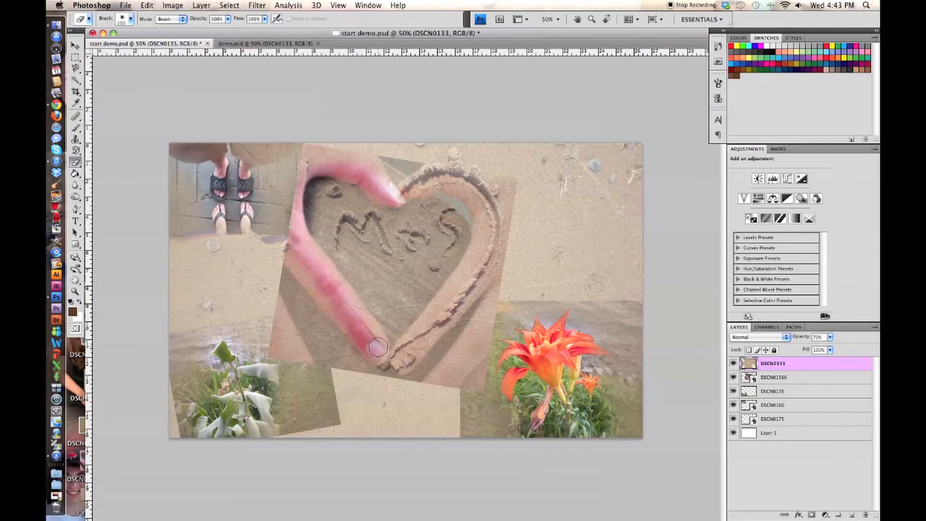
{"action": "left_click_drag", "start_coordinate": [378, 346], "coordinate": [344, 302]}
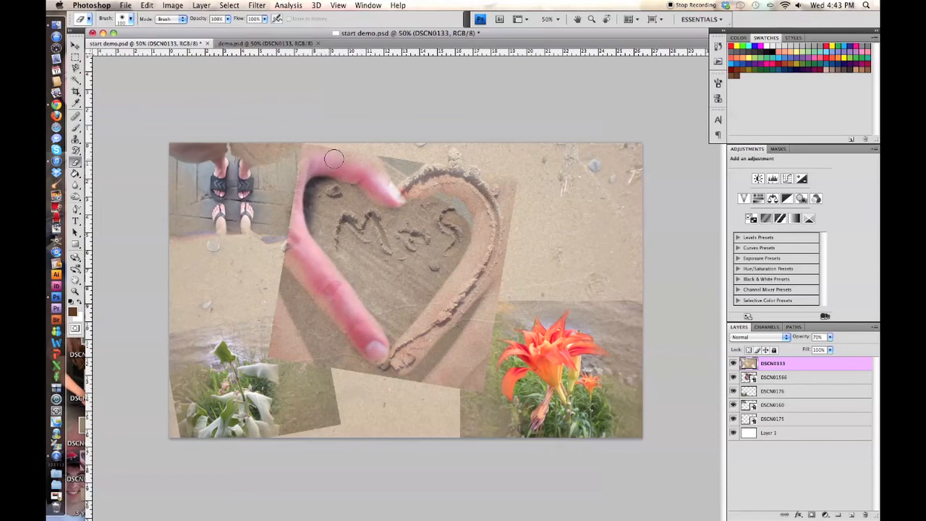
Step: Erase sand over the top lobes and right side so both hands forming the heart show
{"action": "left_click_drag", "start_coordinate": [334, 158], "coordinate": [385, 194]}
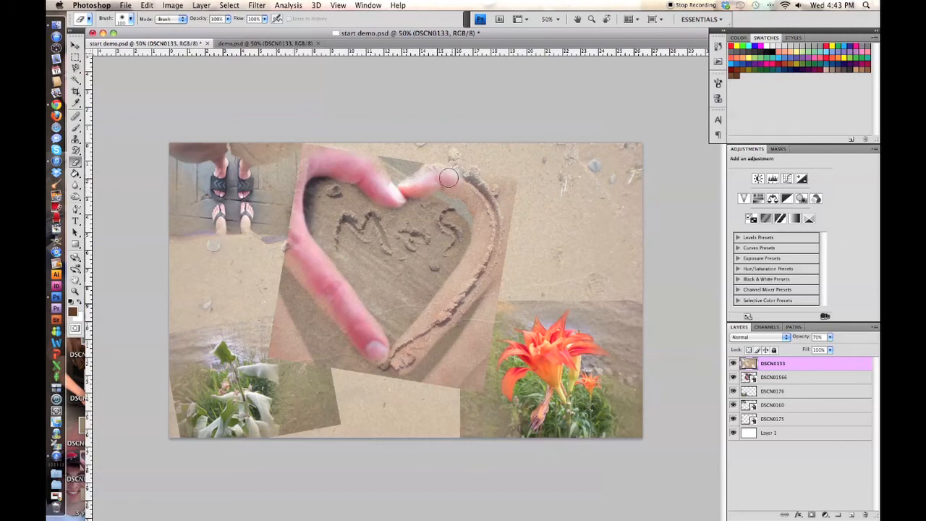
{"action": "left_click_drag", "start_coordinate": [449, 177], "coordinate": [489, 201]}
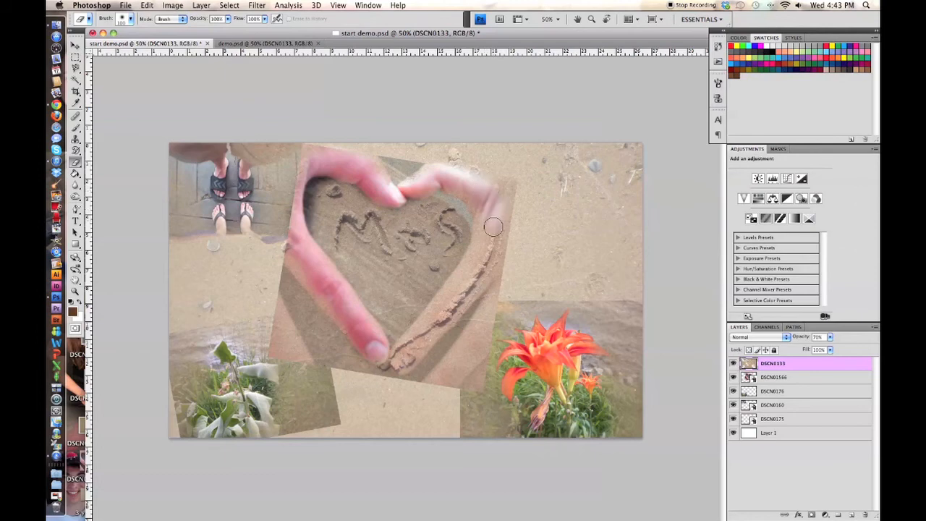
{"action": "left_click_drag", "start_coordinate": [493, 225], "coordinate": [474, 278]}
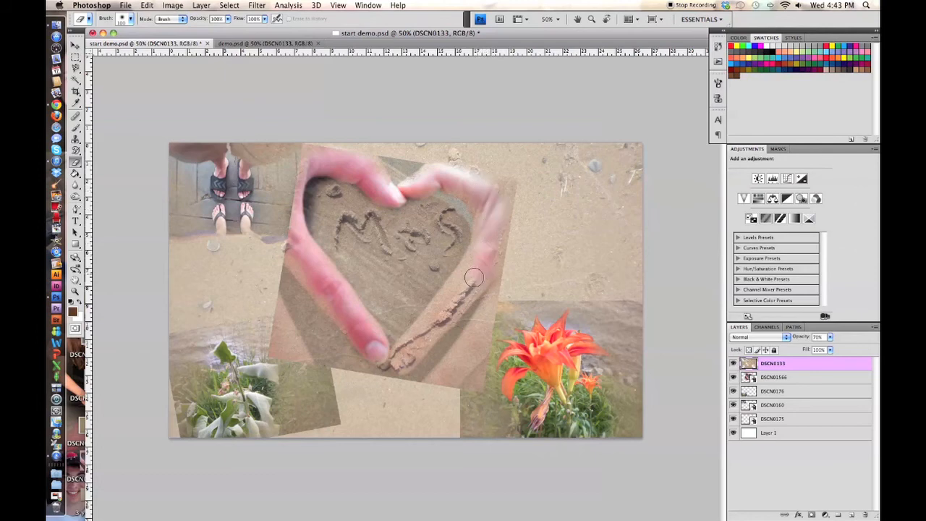
{"action": "left_click_drag", "start_coordinate": [474, 277], "coordinate": [413, 353]}
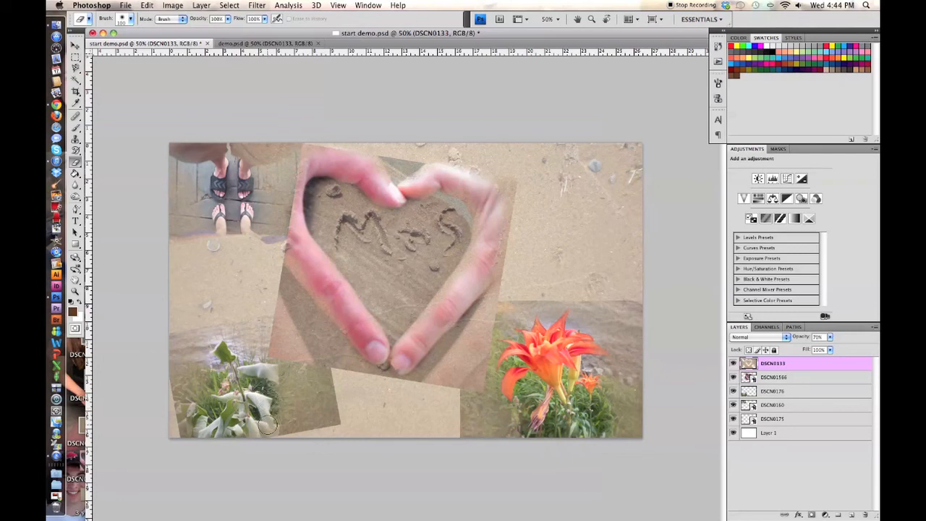
{"action": "mouse_move", "coordinate": [161, 110]}
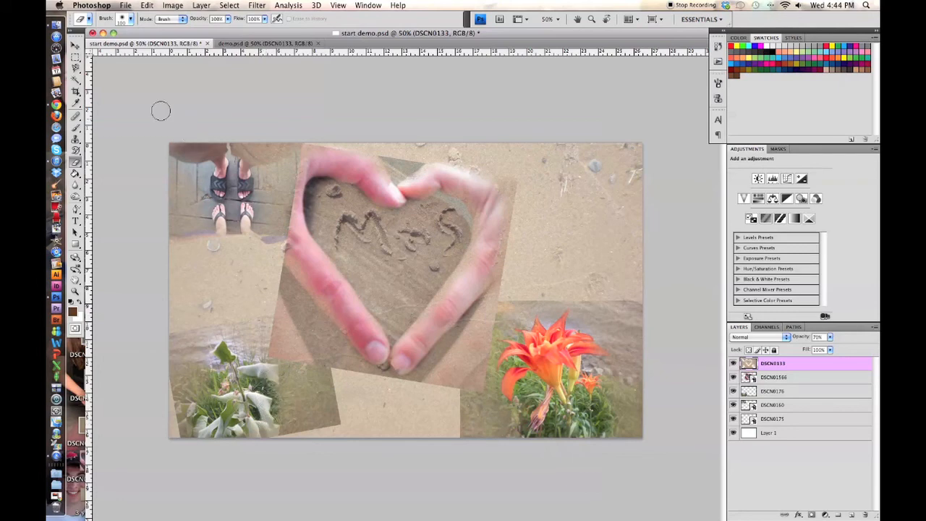